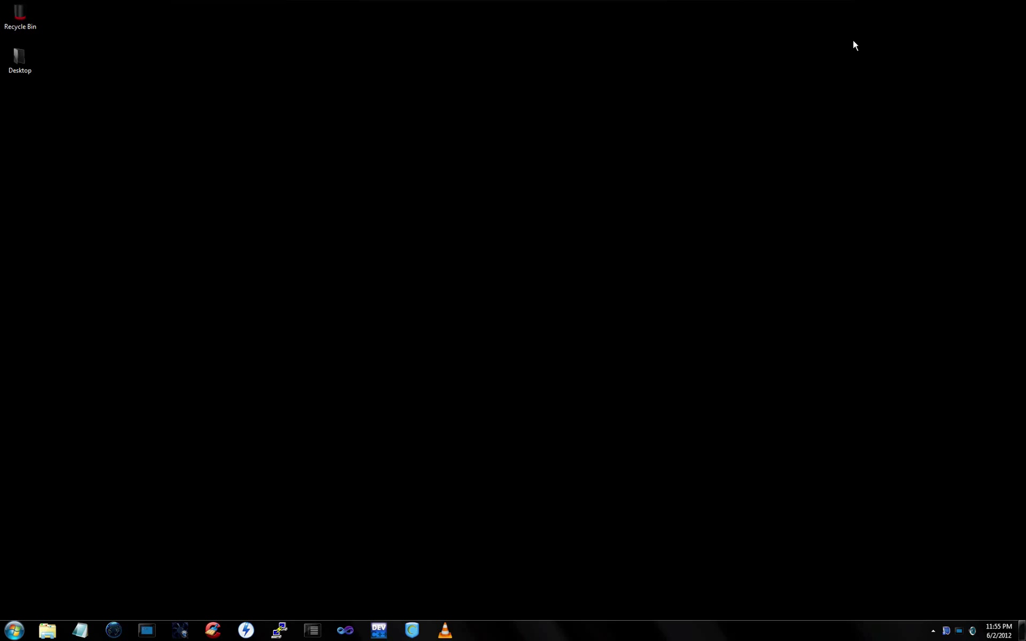
mouse_move(562, 375)
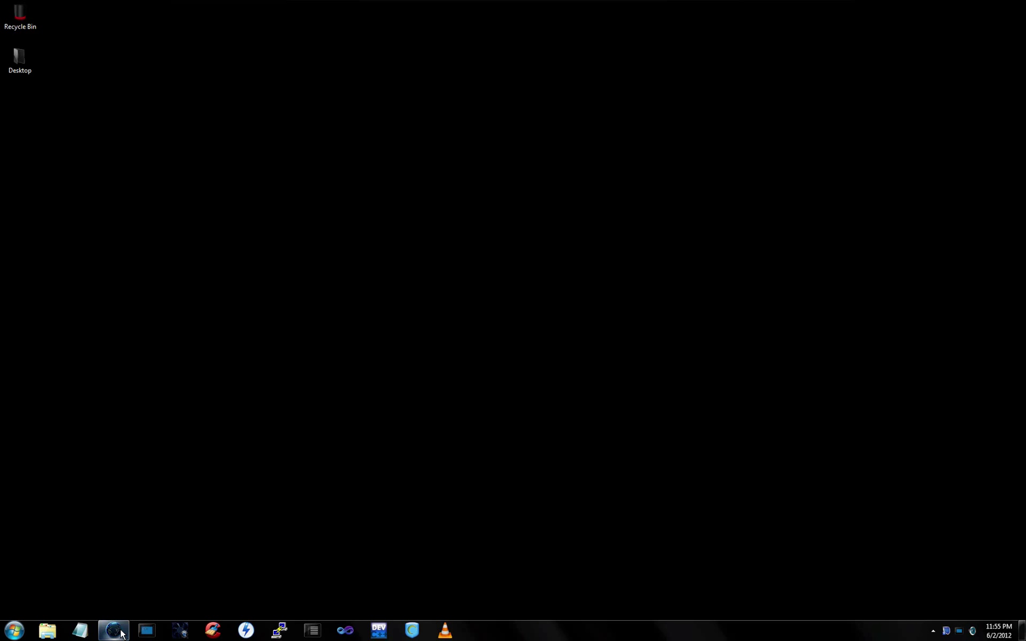
Open Firefox Nightly, go to google.com and search for uTorrent
click(113, 630)
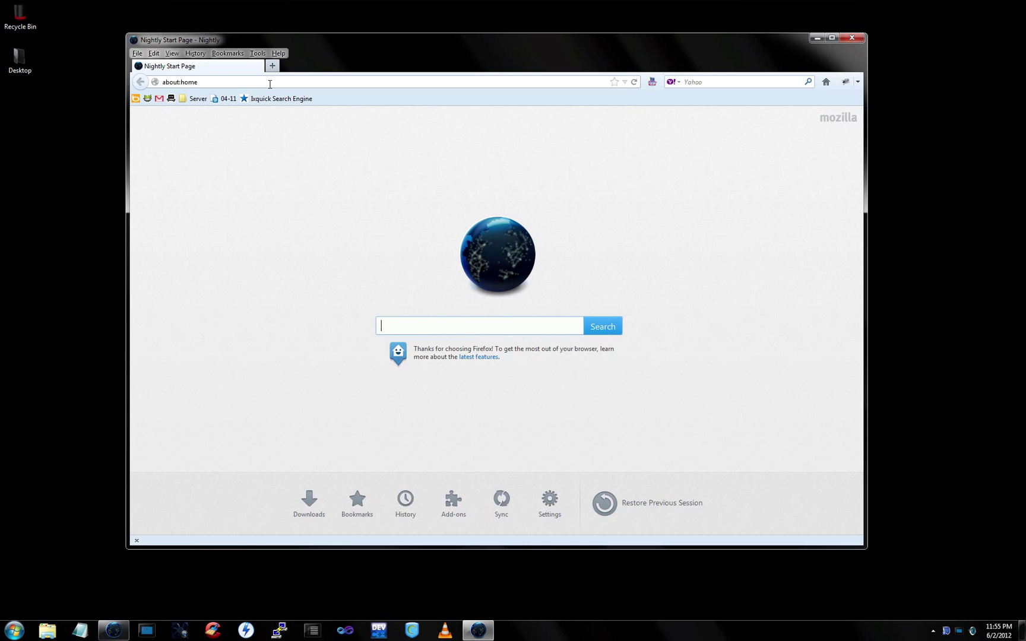
text(about)
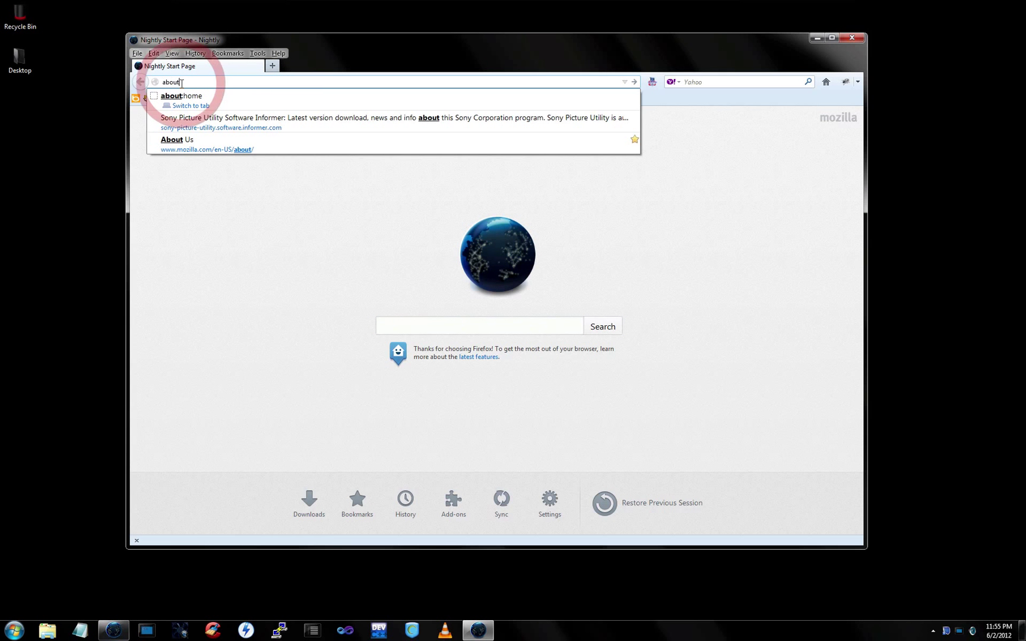
text(google.com)
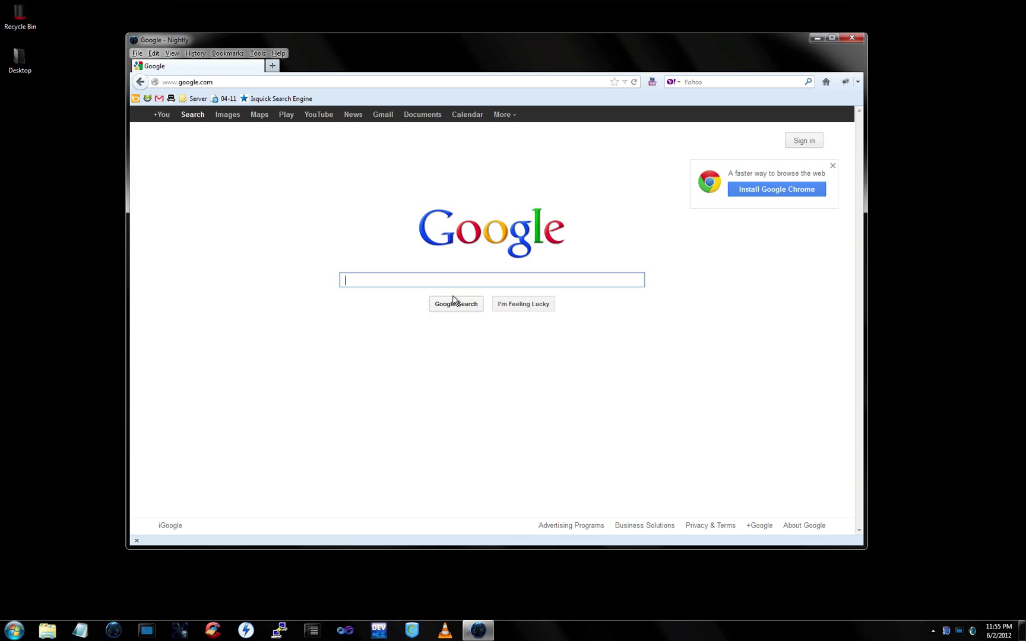
text(utorrent)
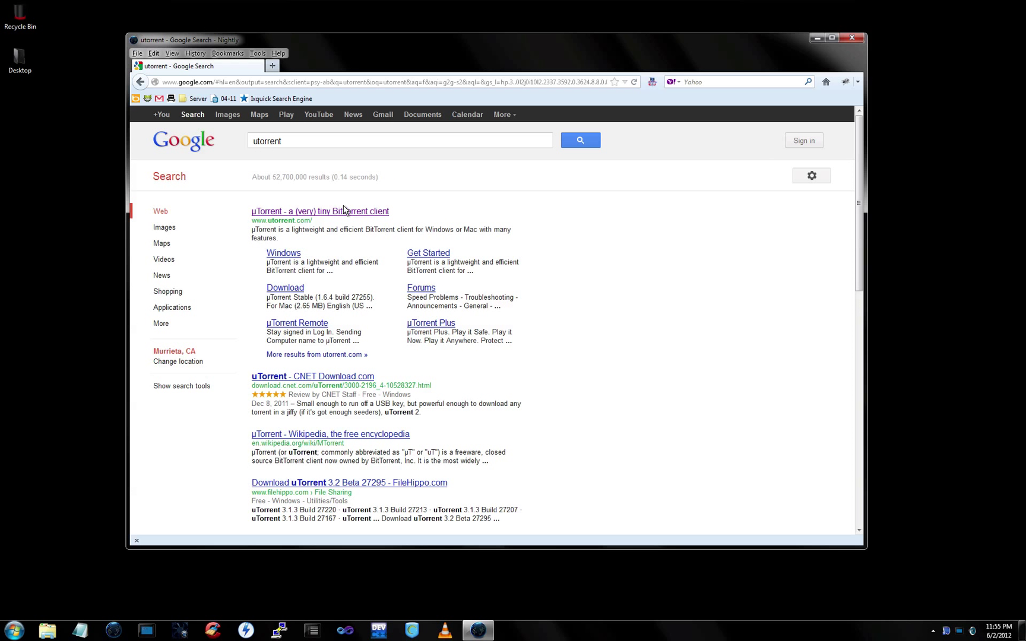
Open the official uTorrent site and its free versus Plus comparison page
click(319, 211)
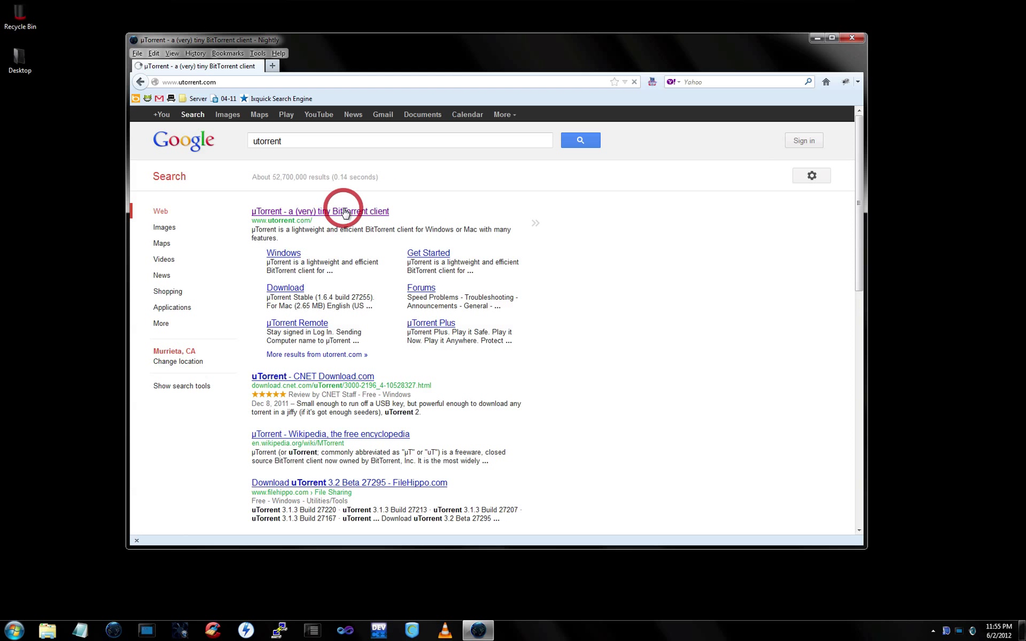
click(319, 211)
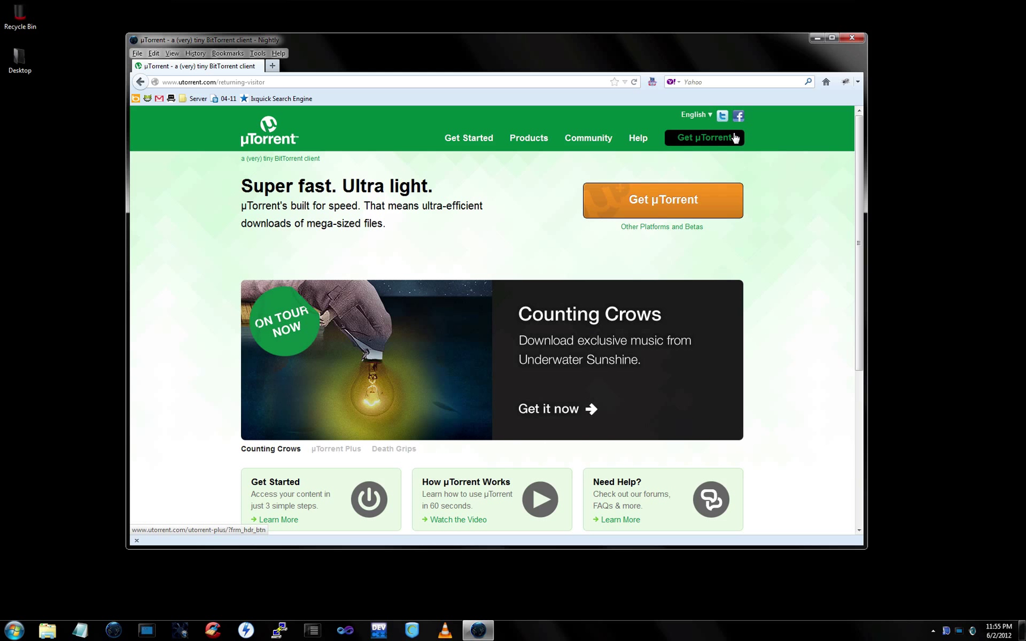
click(704, 138)
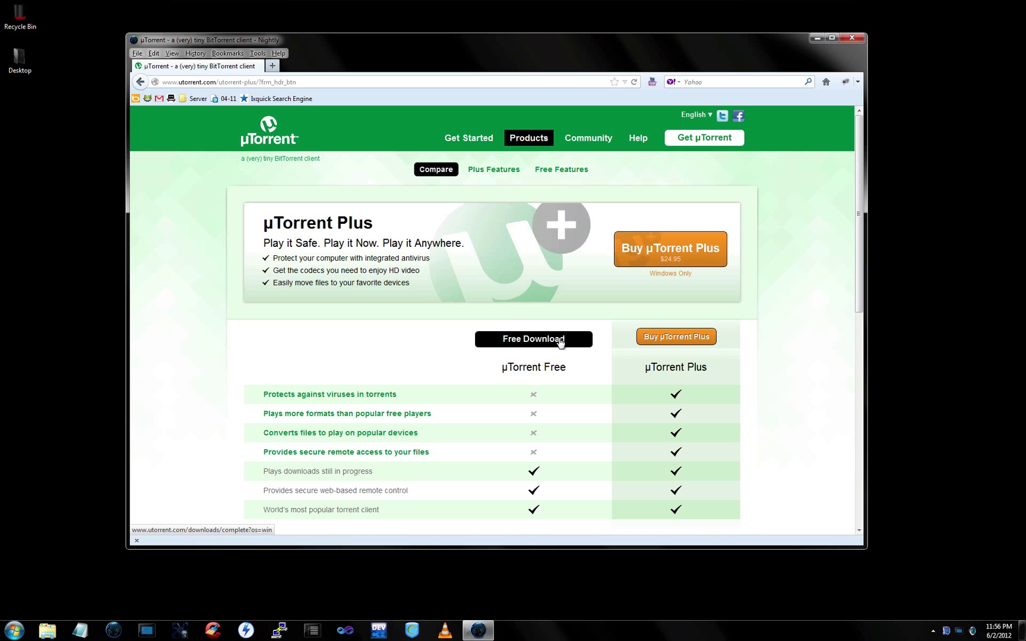
Download the free 860 KB uTorrent.exe and run it, confirming the security warning
click(532, 339)
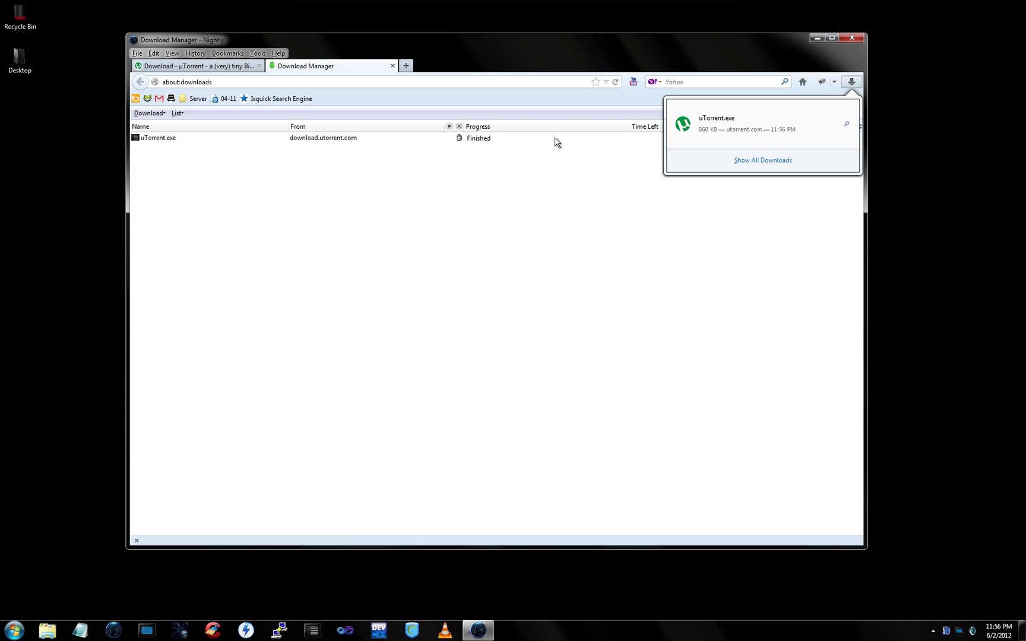
mouse_move(357, 141)
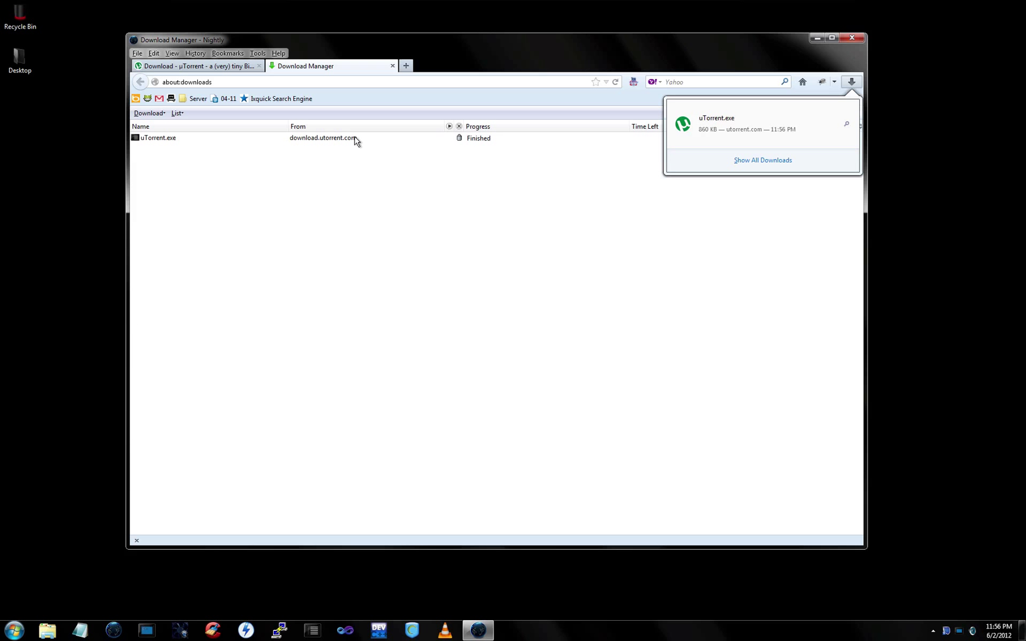
click(158, 137)
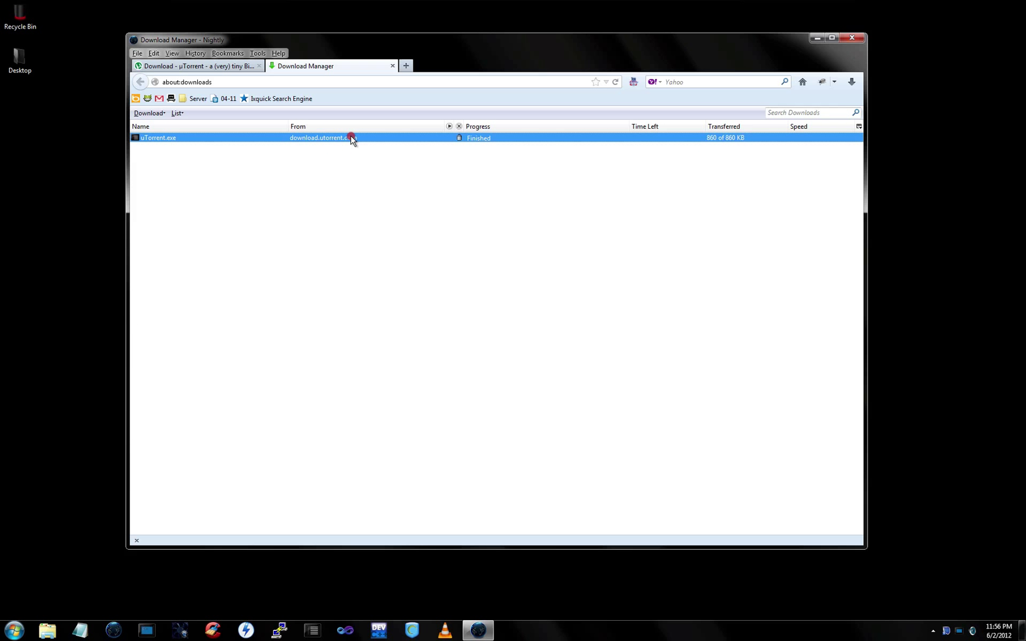
double_click(158, 137)
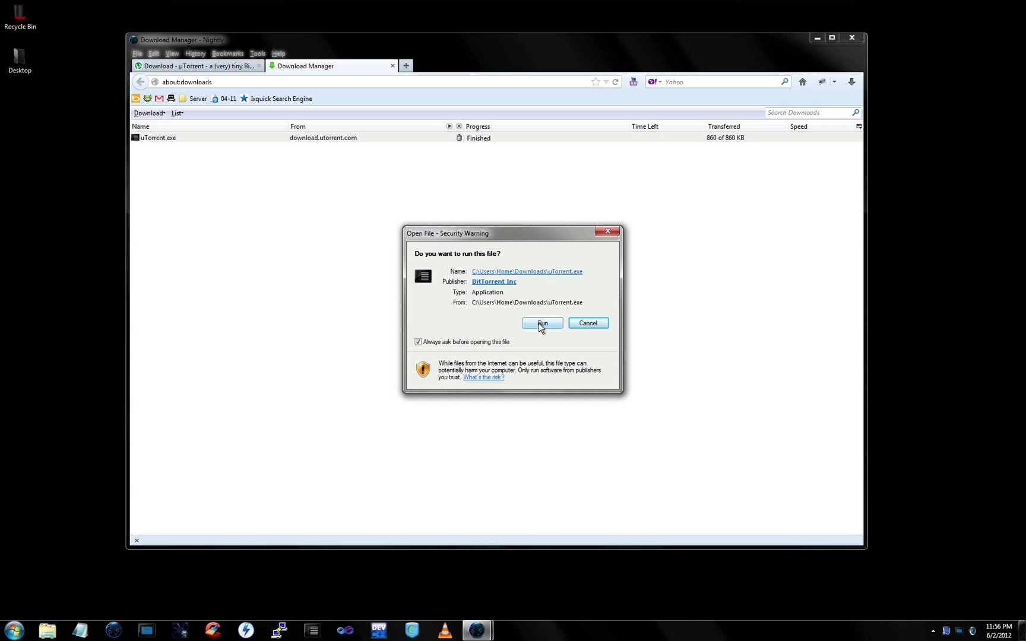
click(541, 322)
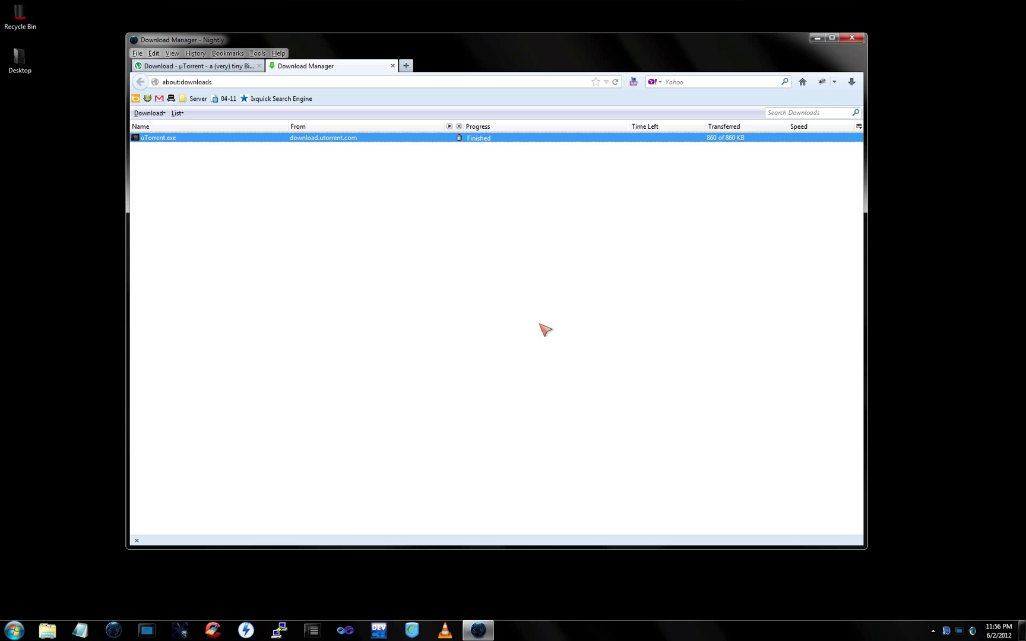
Advance past the welcome page and scams warning, keeping the default install location and icons
double_click(159, 137)
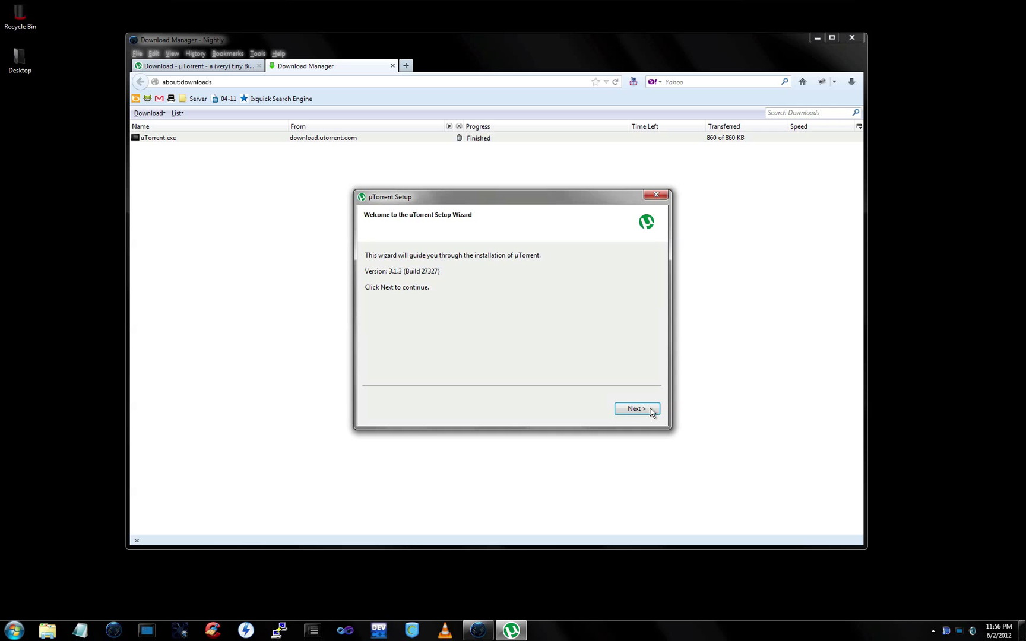
click(636, 409)
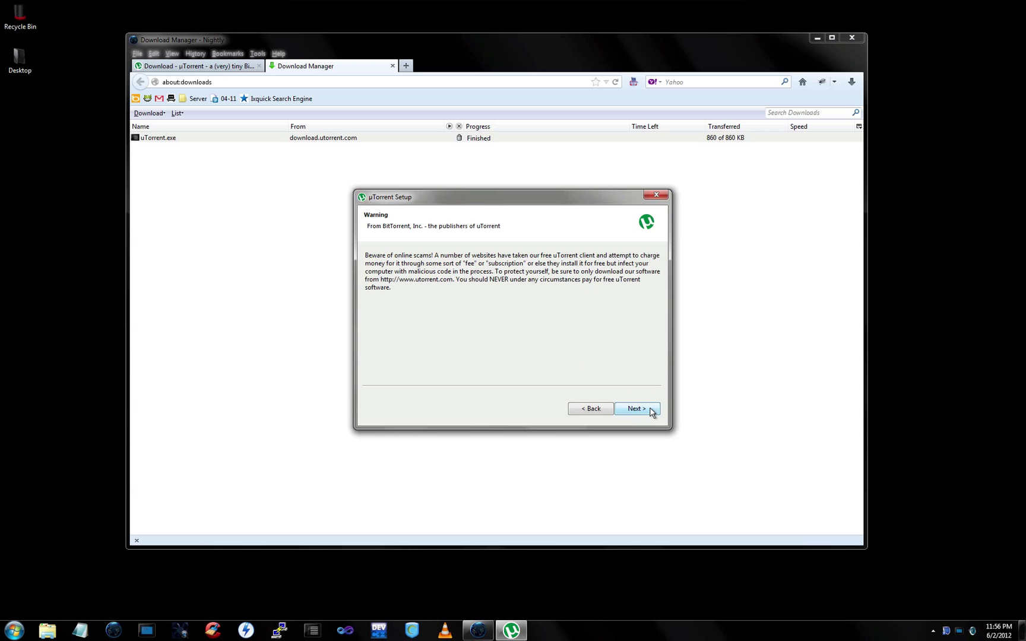
click(634, 409)
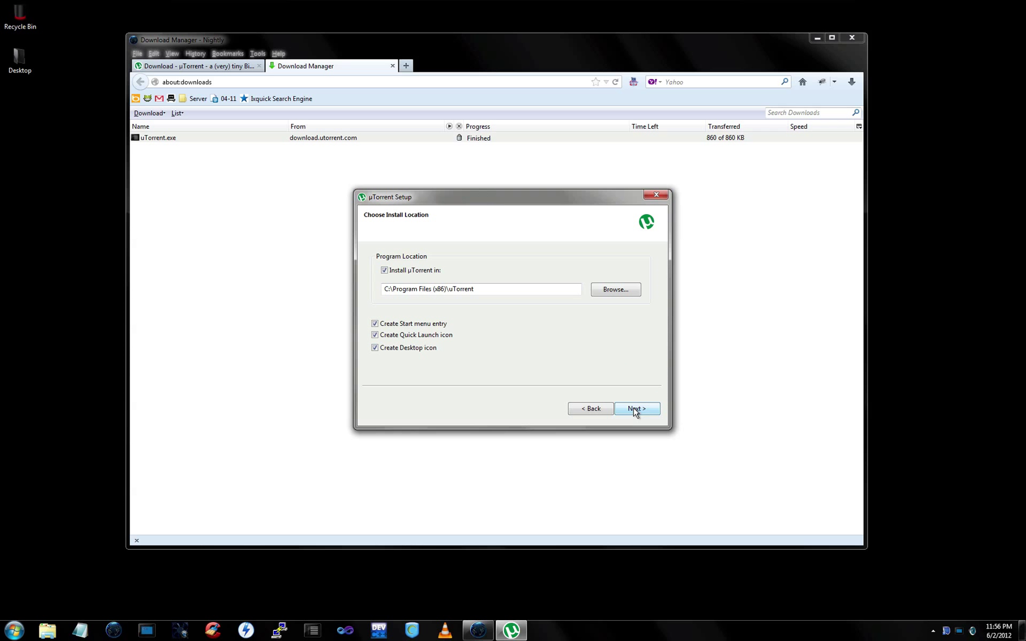
click(635, 408)
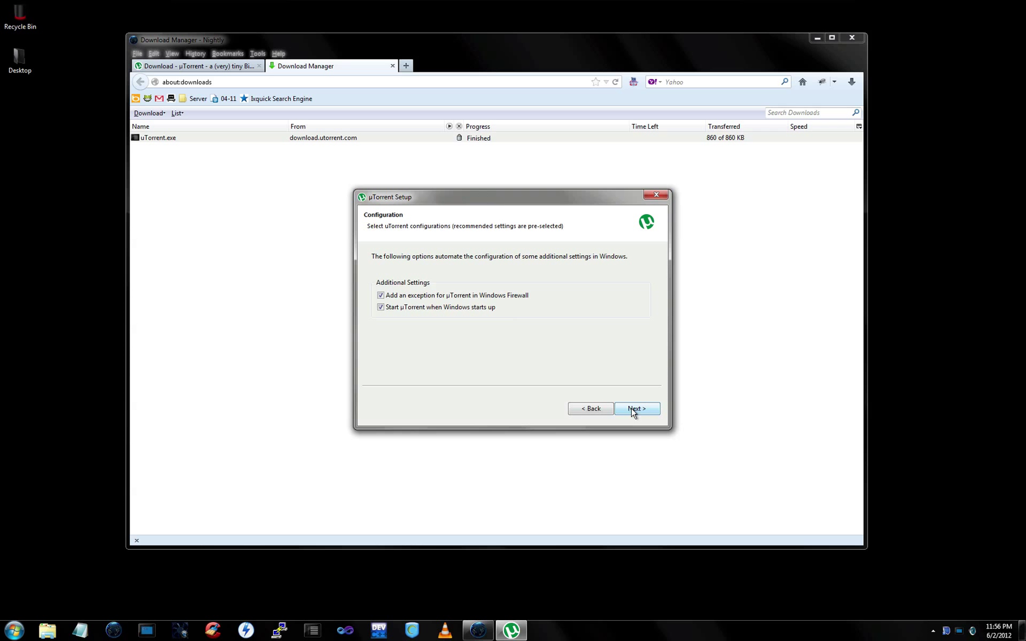
mouse_move(368, 294)
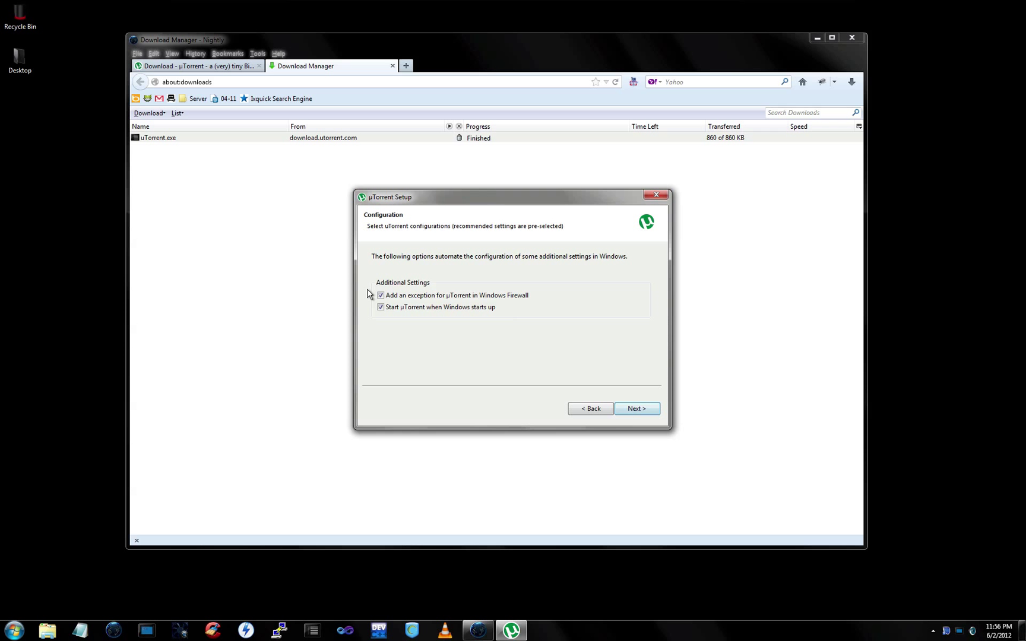
Turn off launching at Windows startup and decline the free Counting Crows download
click(380, 307)
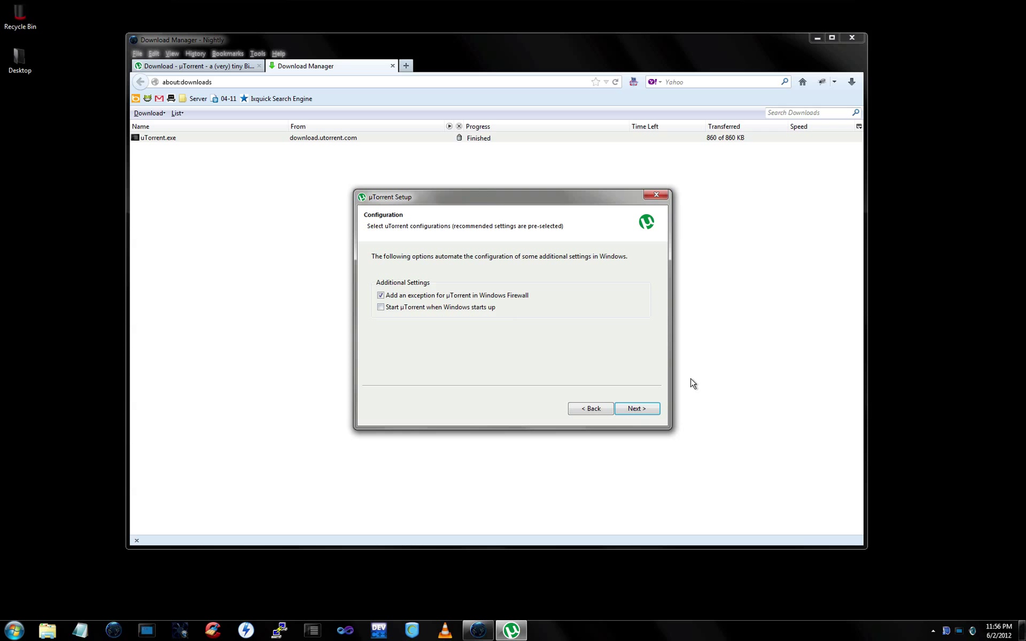
click(634, 409)
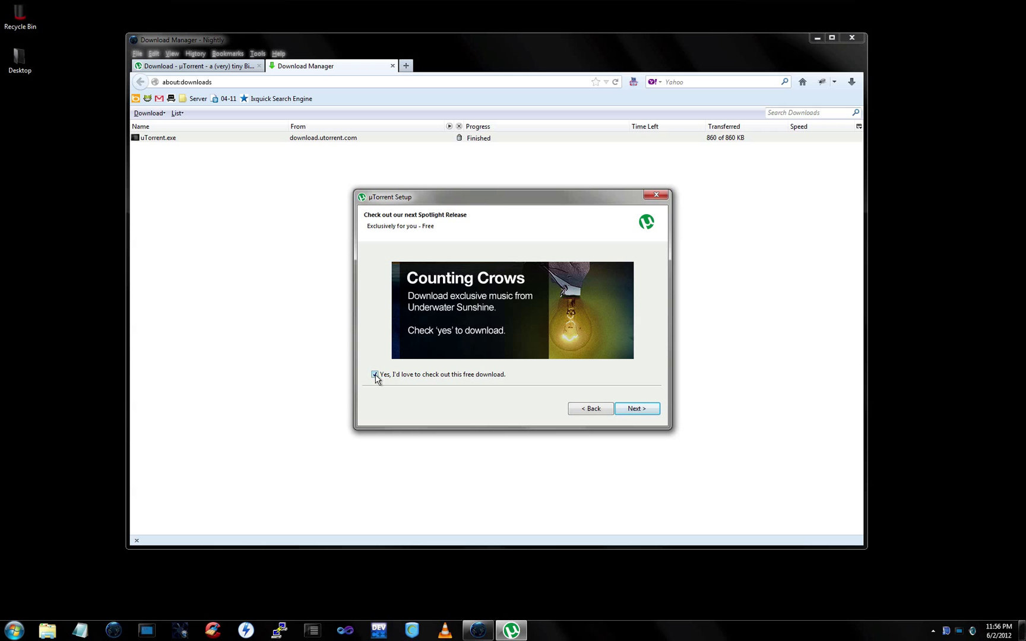
click(376, 374)
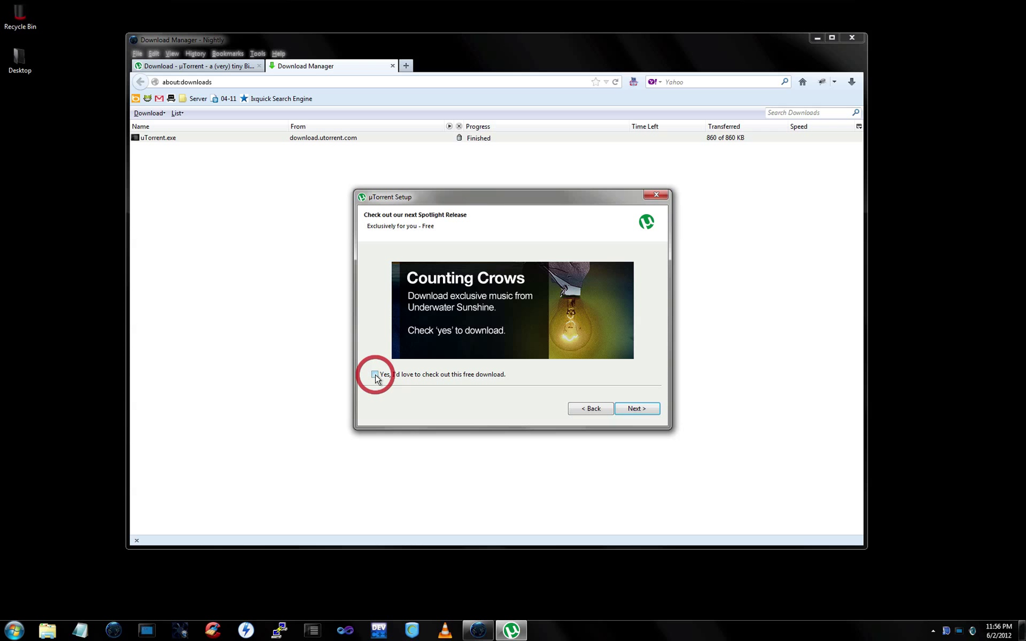
click(374, 374)
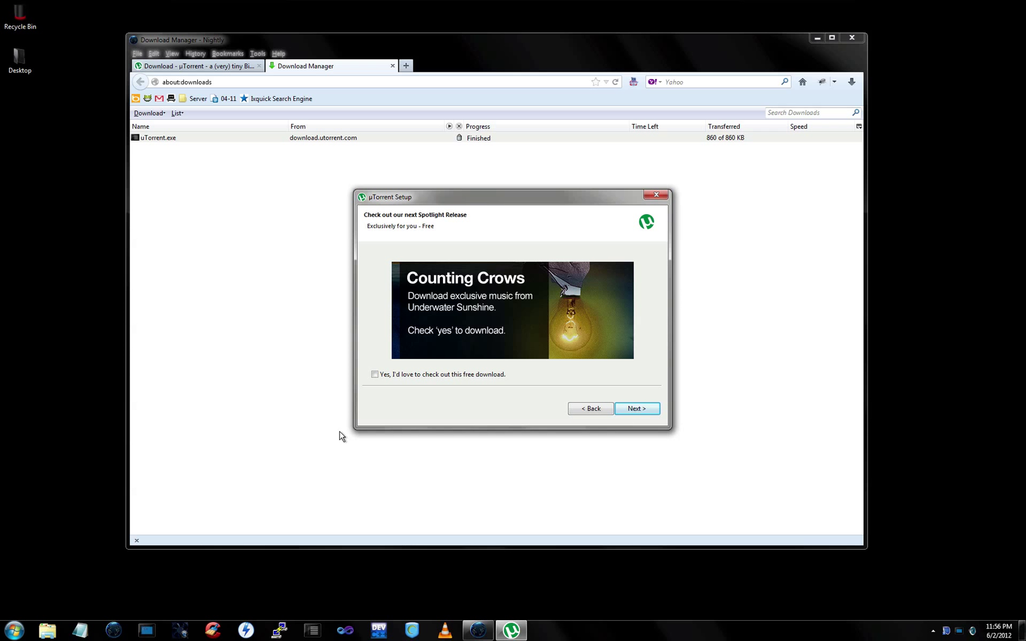
click(636, 409)
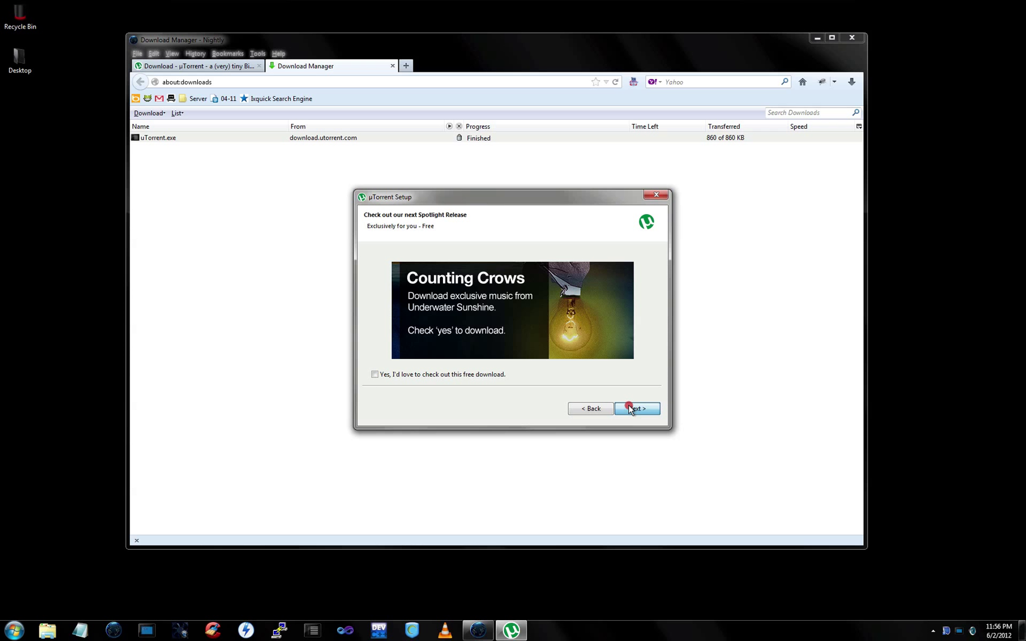
Untick the browser bar options, decline the WinZip offer, and install uTorrent
click(635, 409)
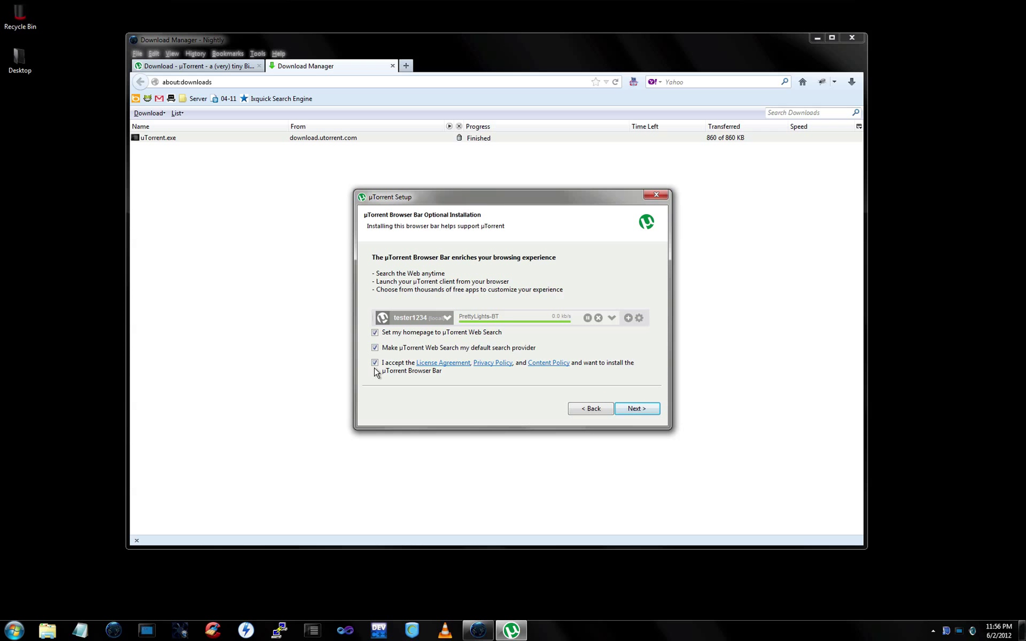
click(375, 363)
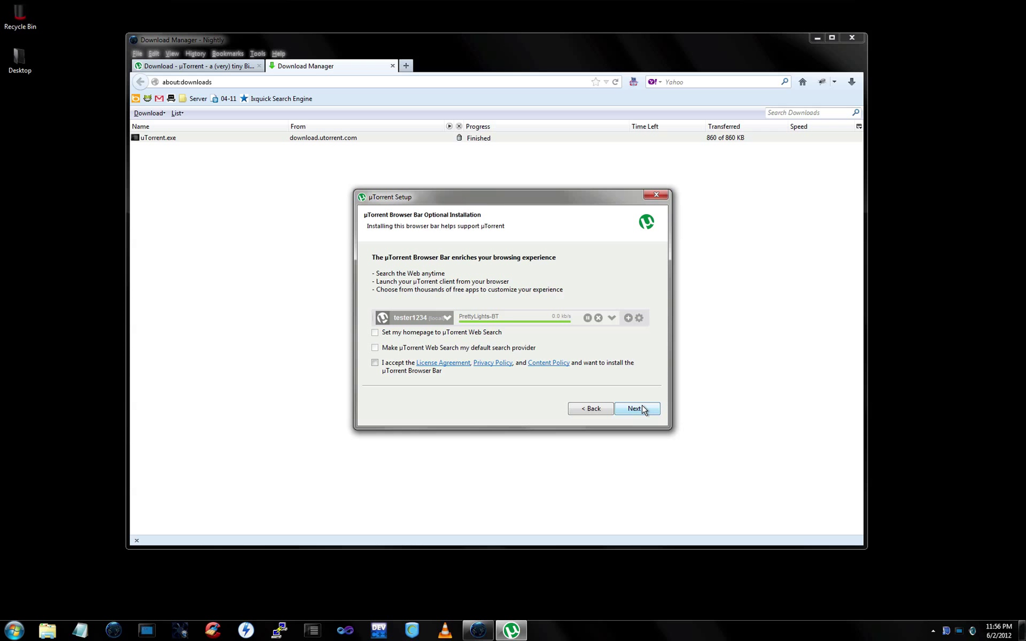
click(633, 408)
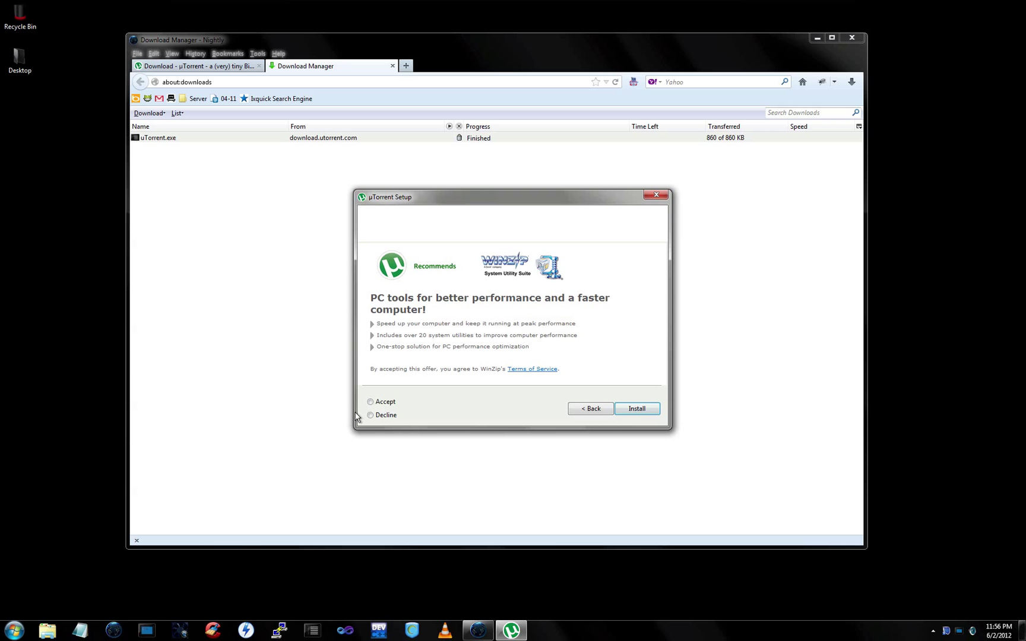
click(370, 415)
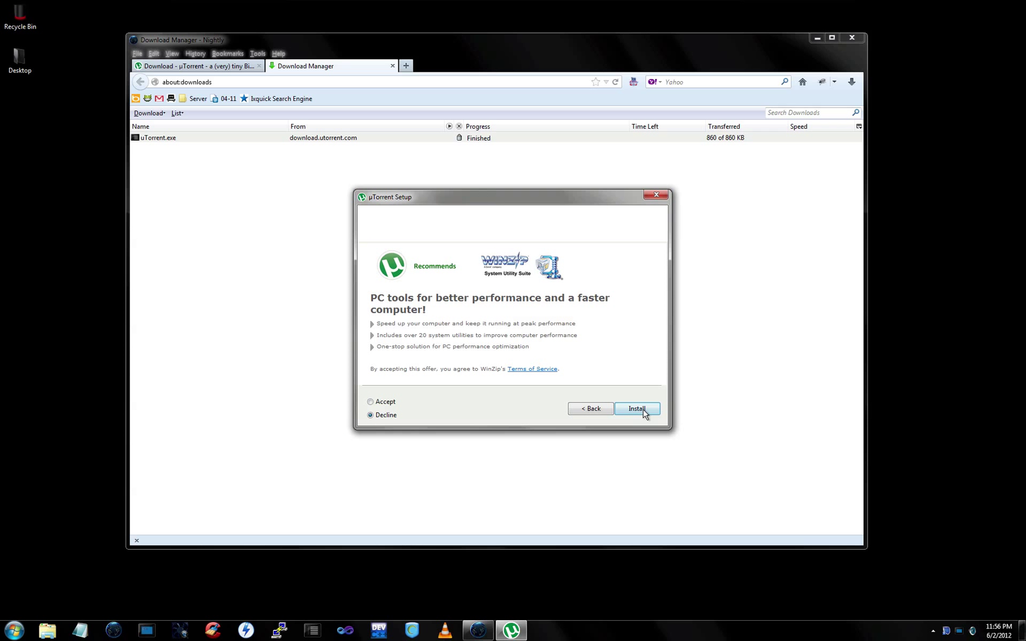
click(637, 409)
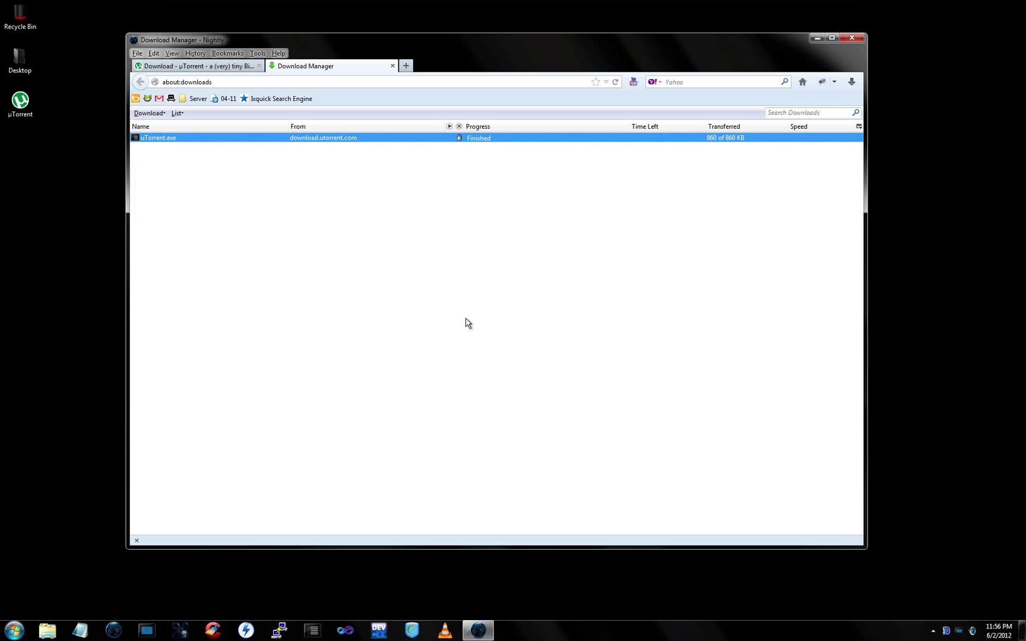
Bring the Firefox download list back in front of the new uTorrent 3.1.3 window
click(508, 631)
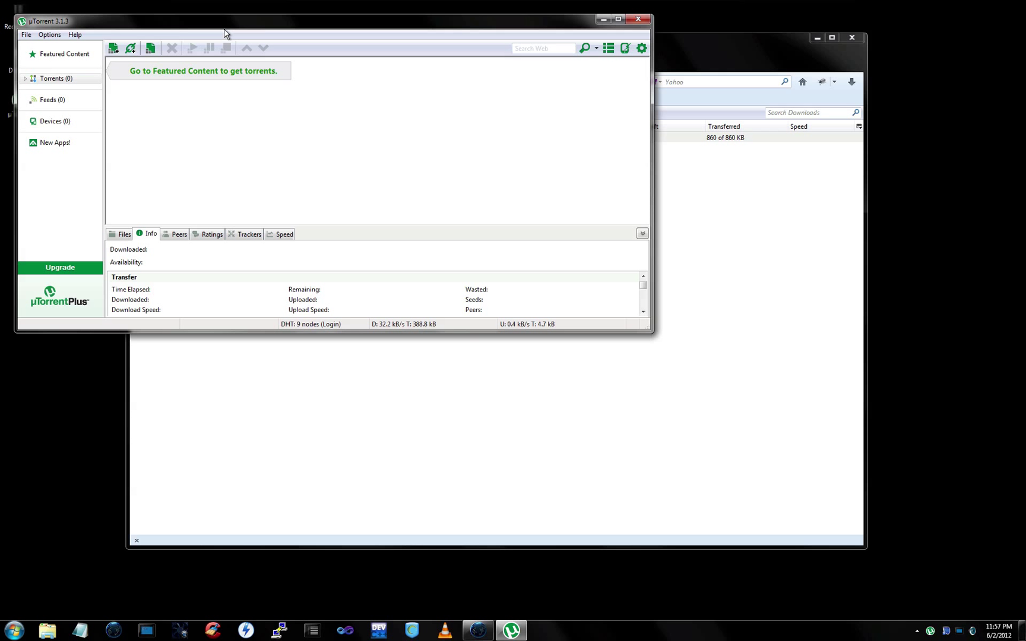
mouse_move(272, 392)
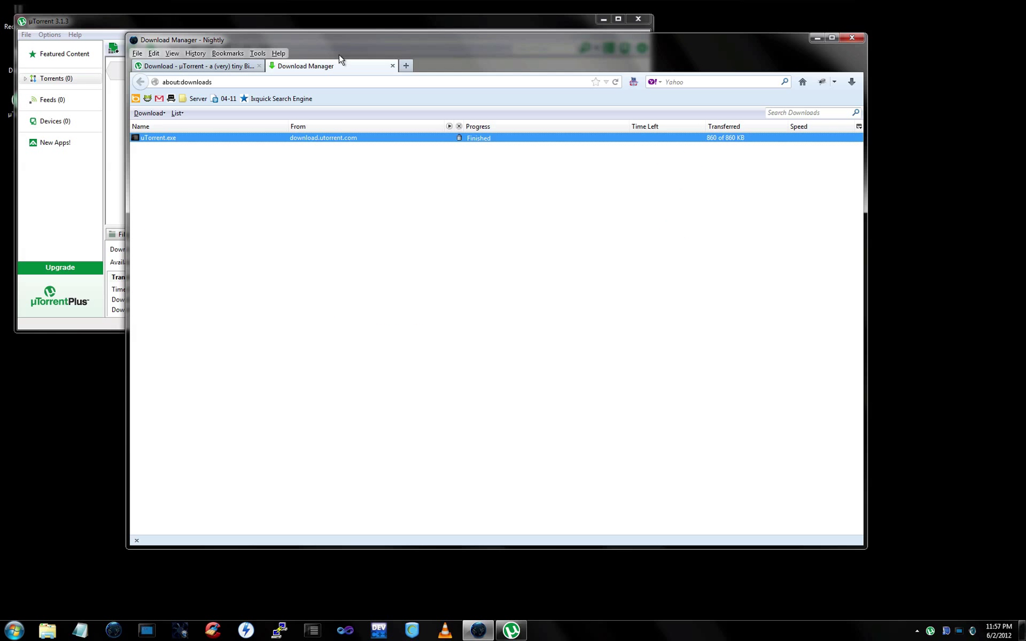
Open tabs for thepiratebay.se and isohunt.com, returning to The Pirate Bay tab
click(406, 65)
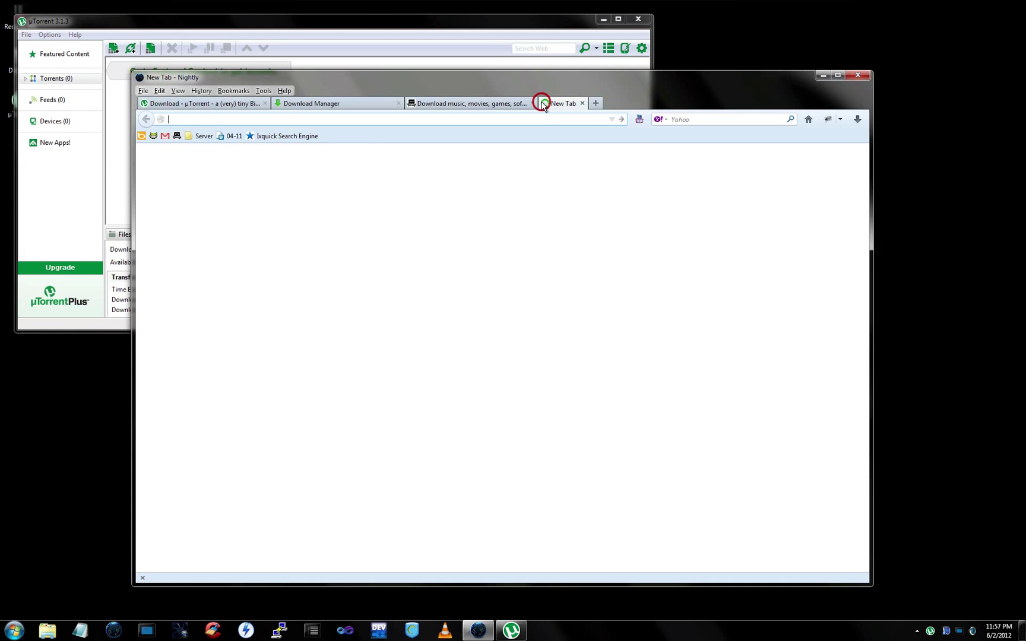
text(isohunt.com)
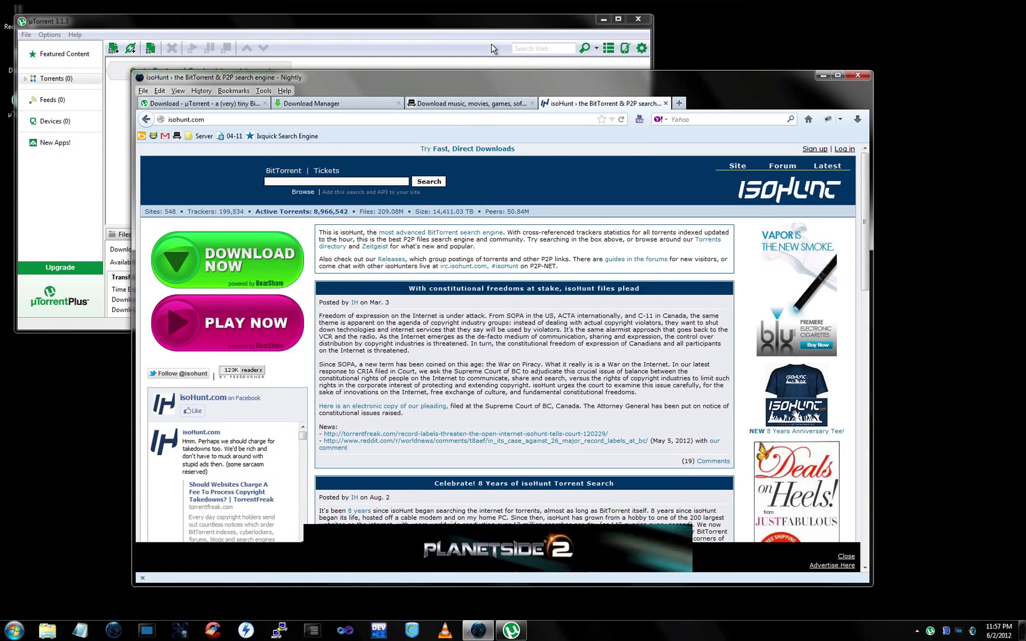
click(467, 103)
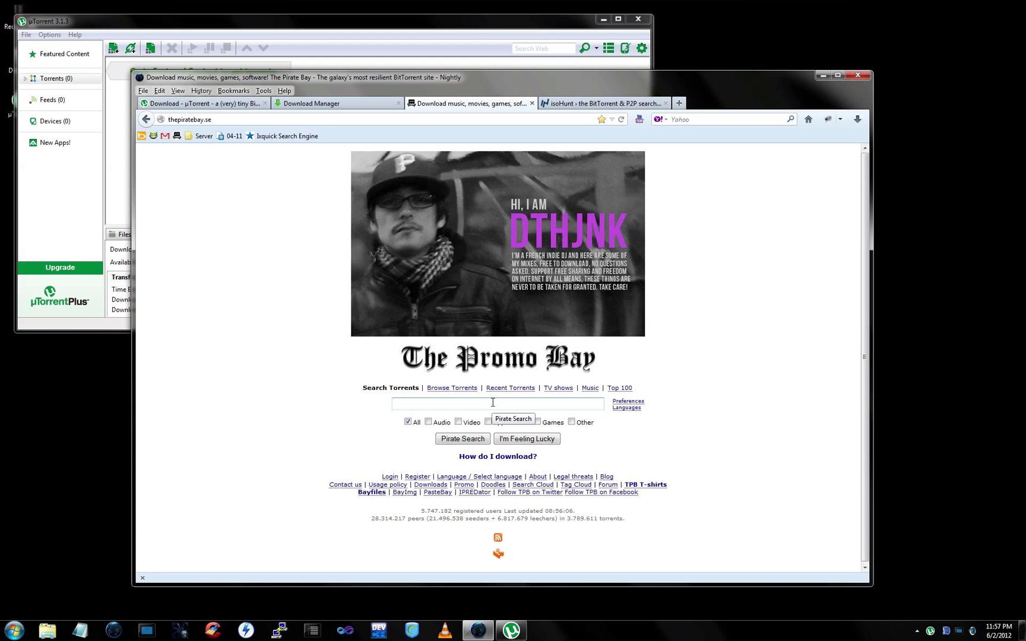
Search The Pirate Bay for 'putty' using the suggested term
click(493, 403)
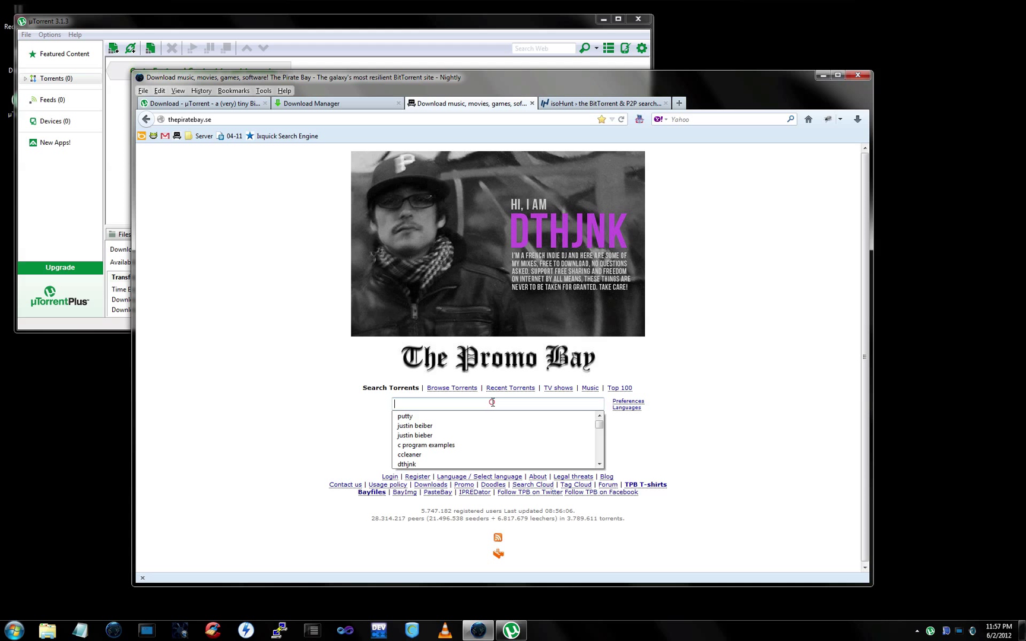
mouse_move(347, 384)
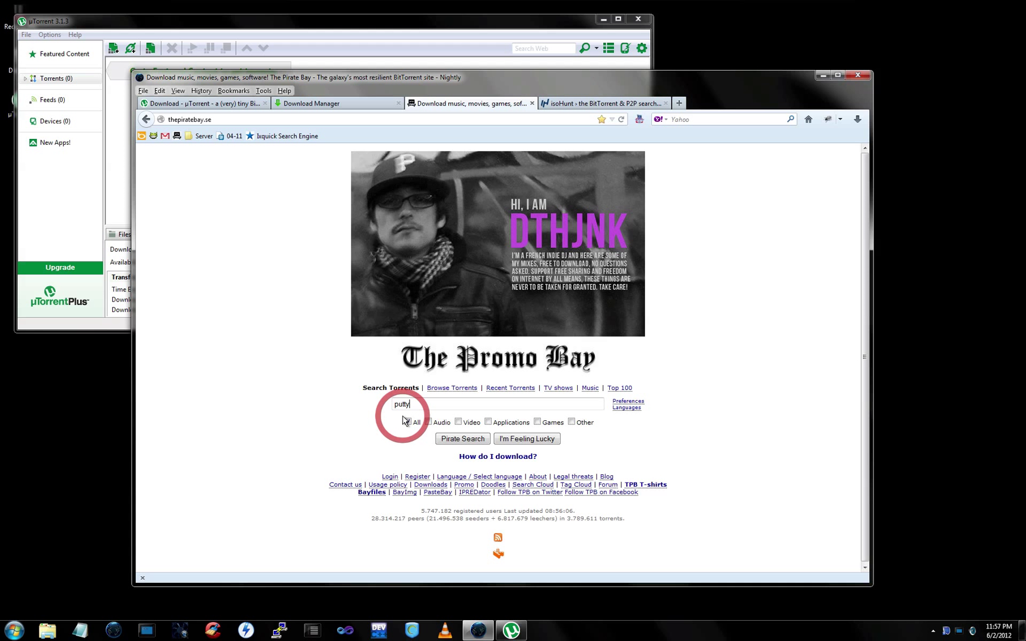
click(407, 422)
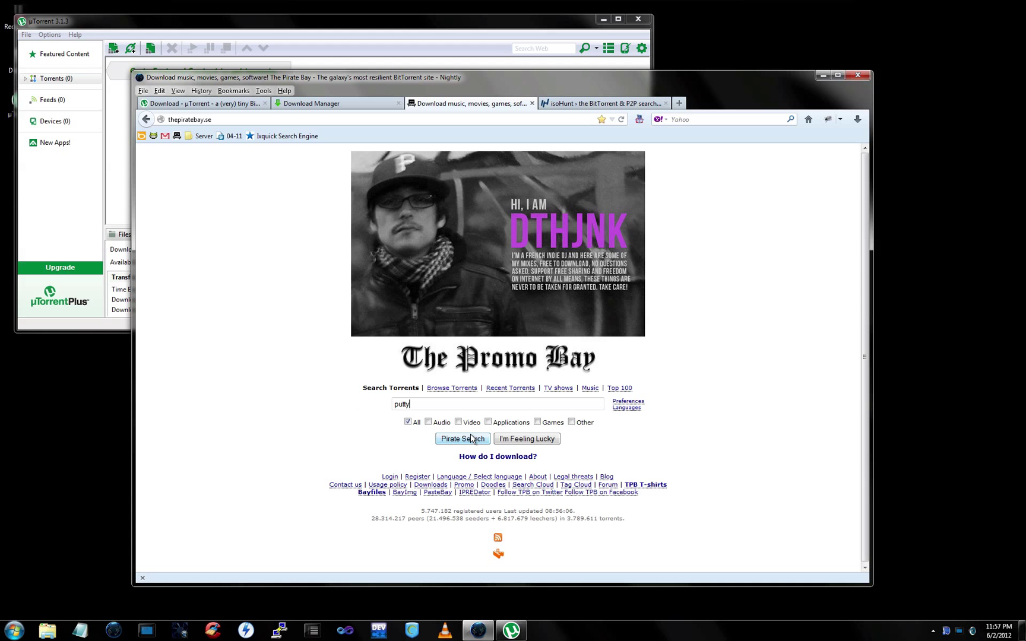
mouse_move(462, 438)
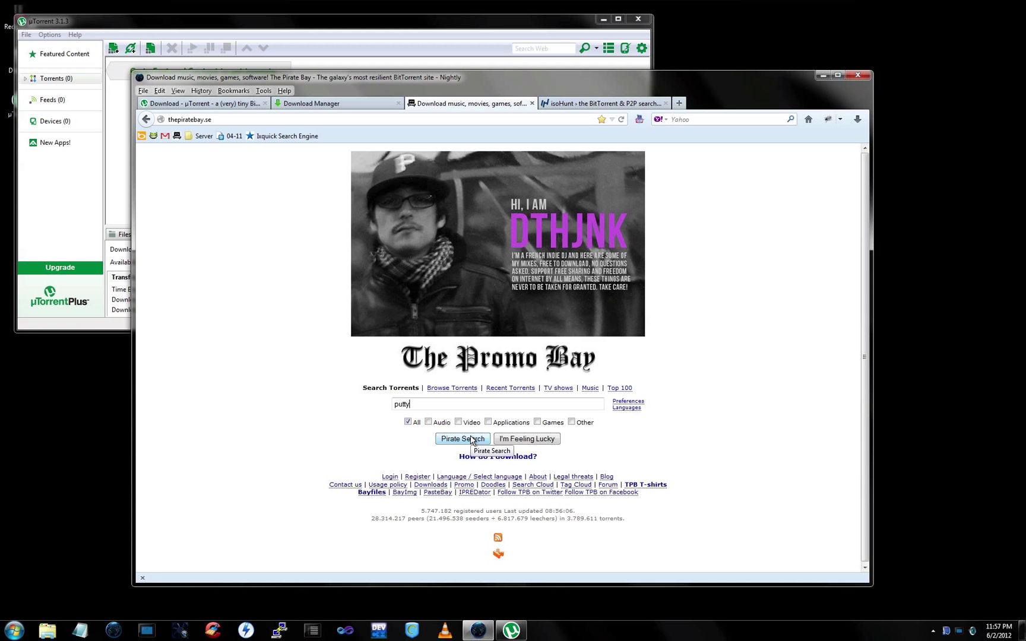
click(462, 438)
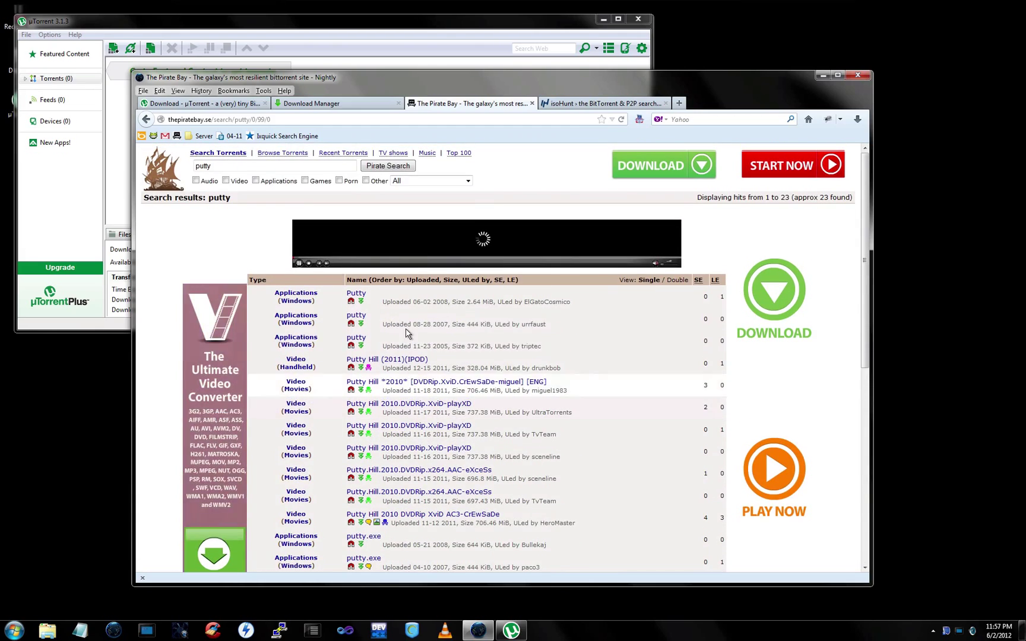
Scroll down through the putty search results
scroll(down, 3)
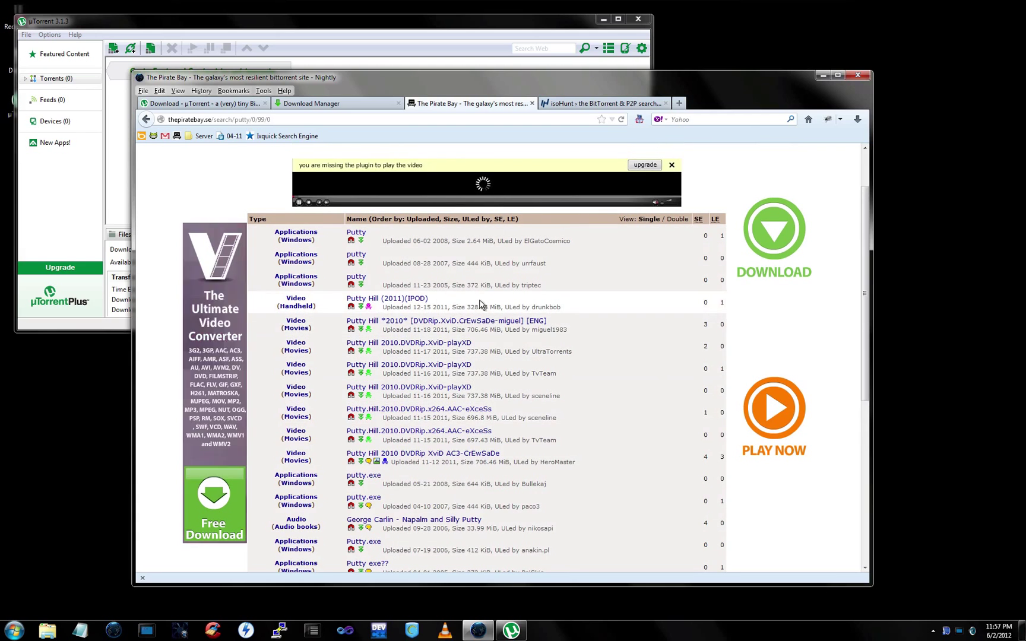
scroll(down, 3)
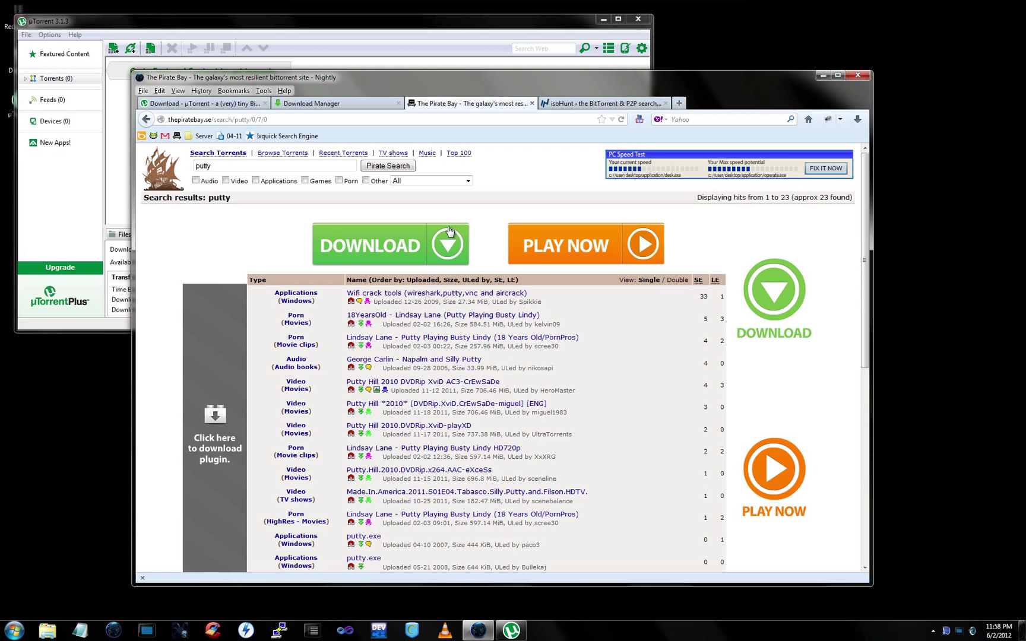
mouse_move(652, 308)
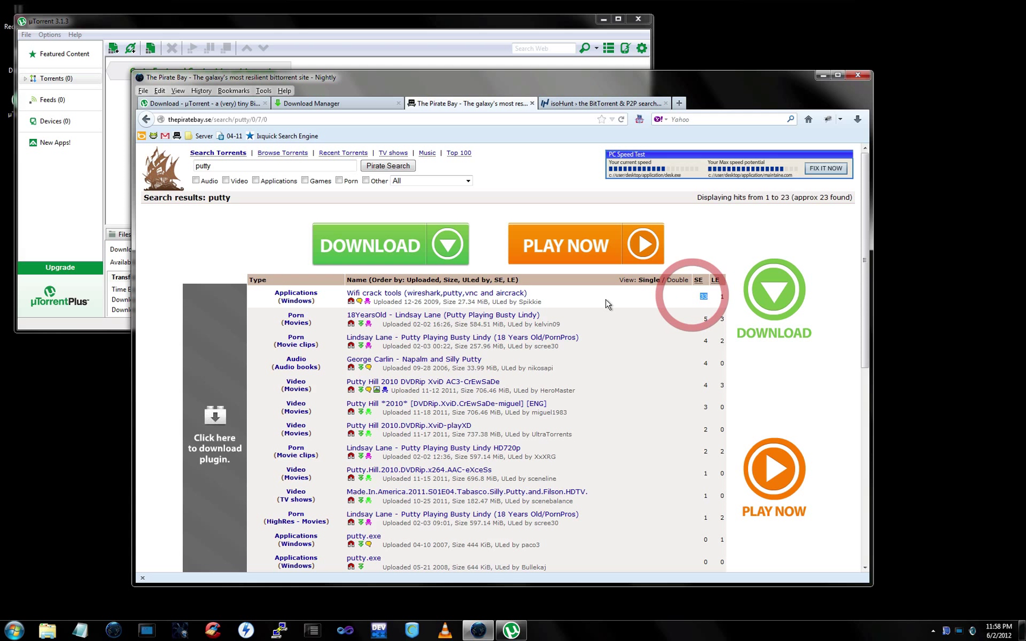
mouse_move(451, 293)
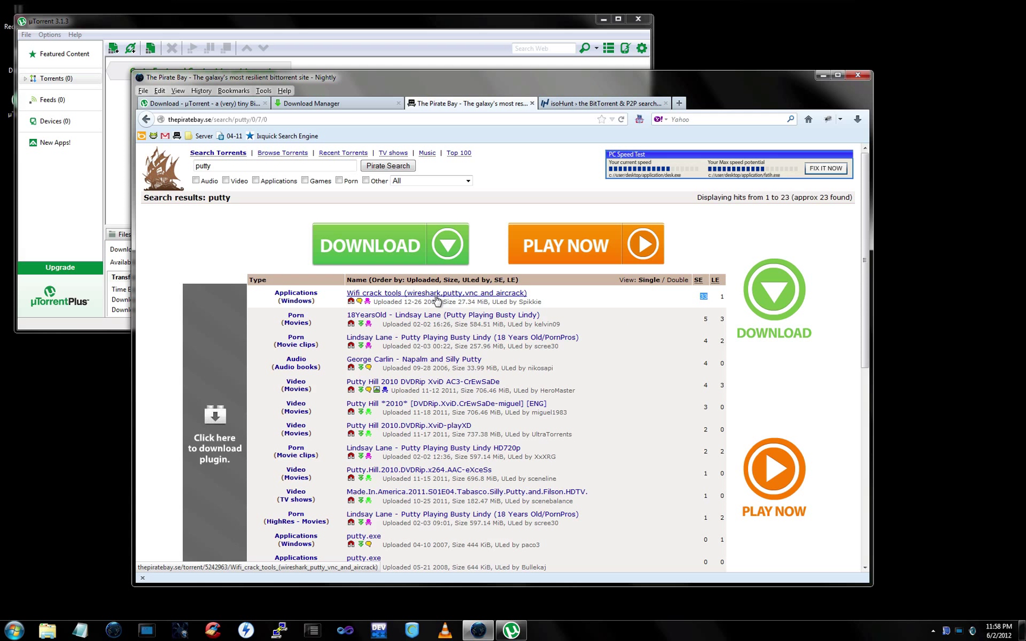
mouse_move(479, 296)
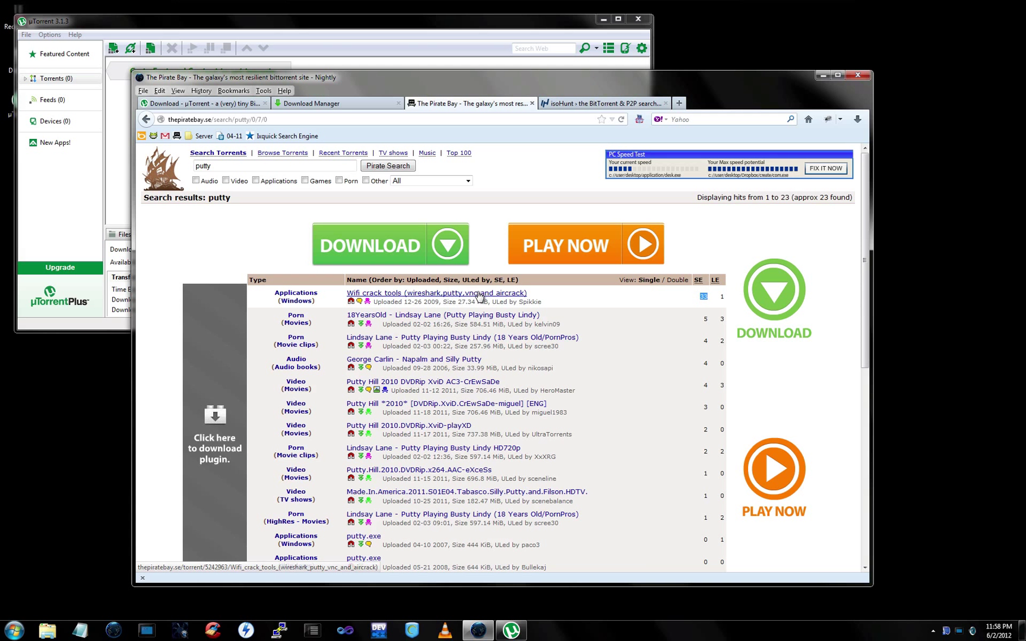
click(437, 293)
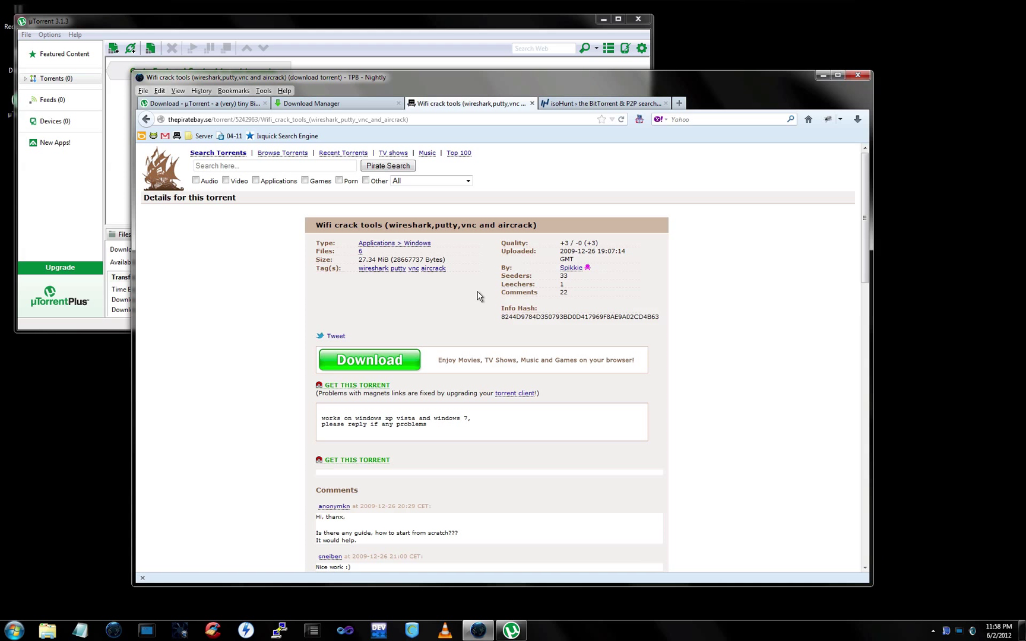
scroll(down, 3)
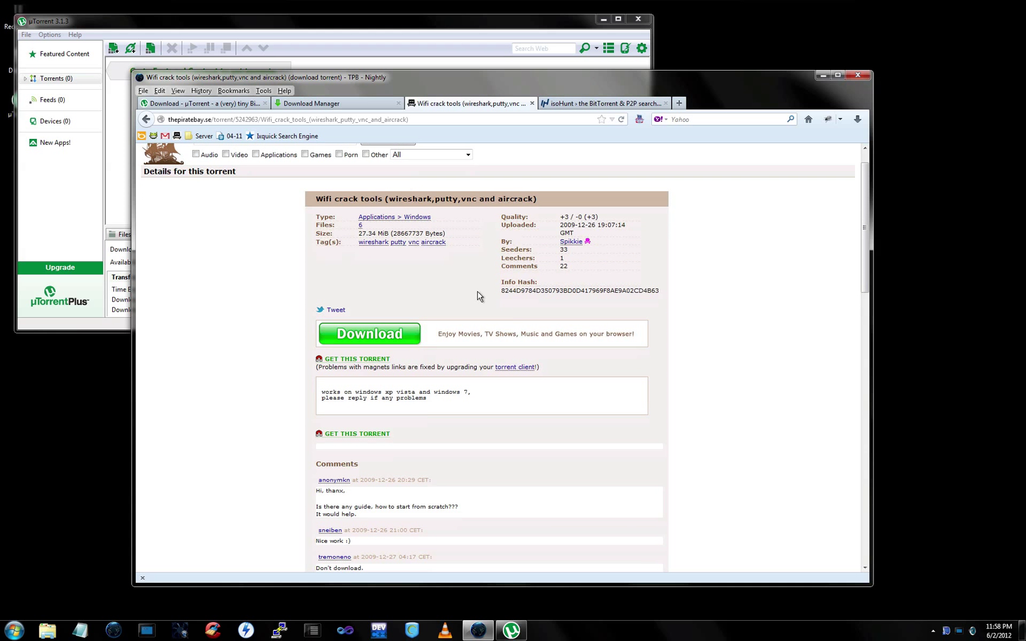
scroll(down, 3)
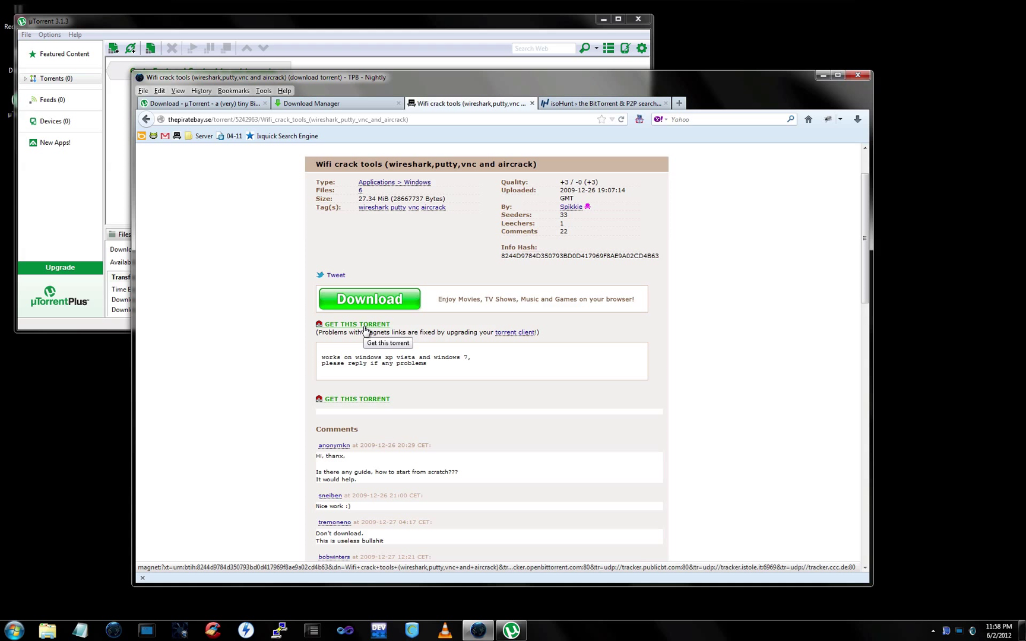
mouse_move(346, 327)
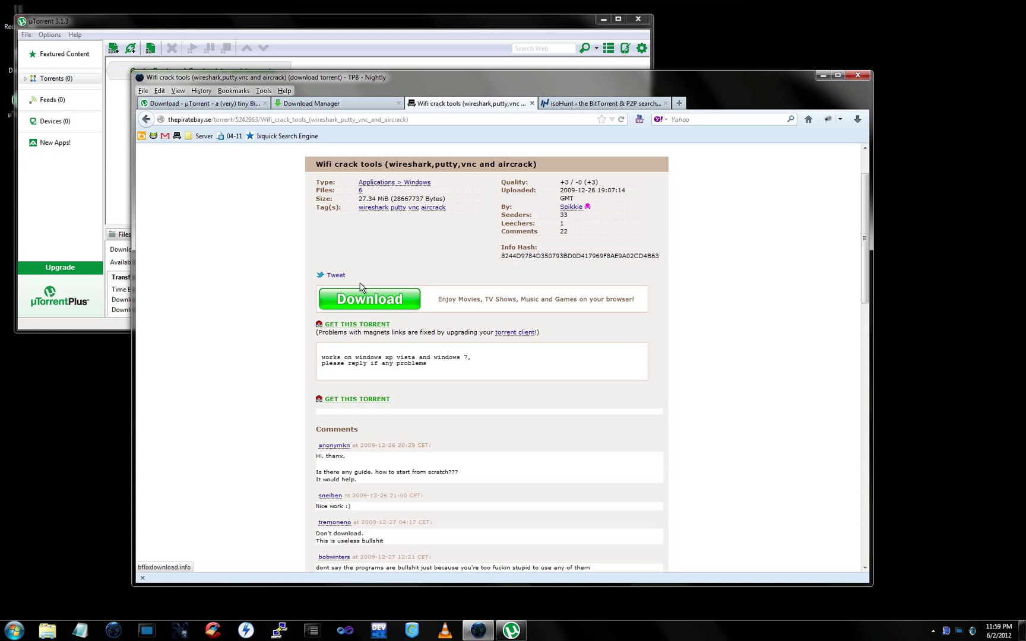
mouse_move(357, 324)
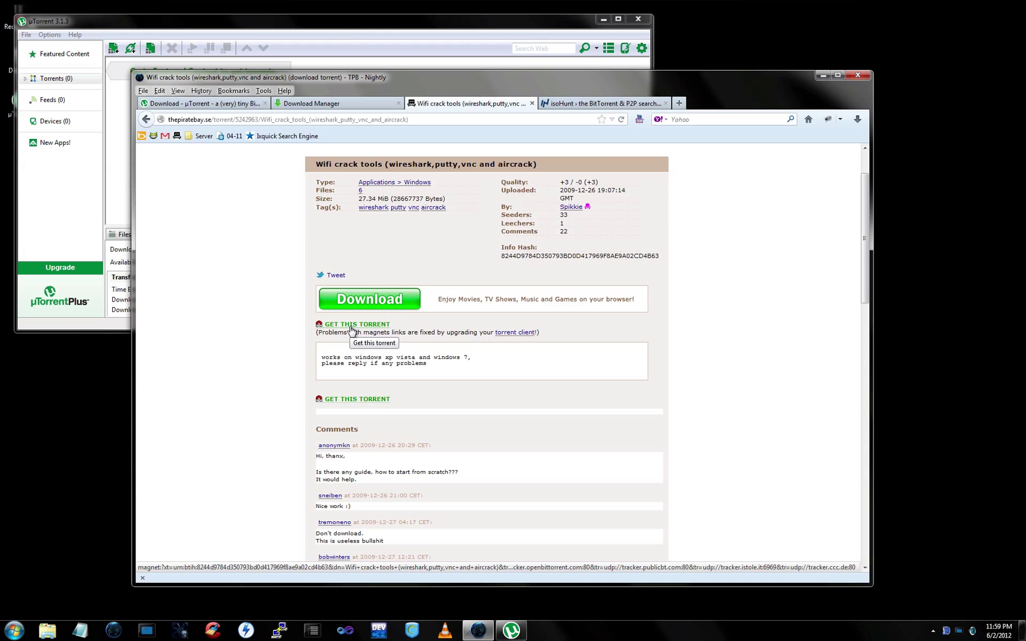
Send the Wifi crack tools magnet link to uTorrent and confirm downloading to Downloads
click(357, 324)
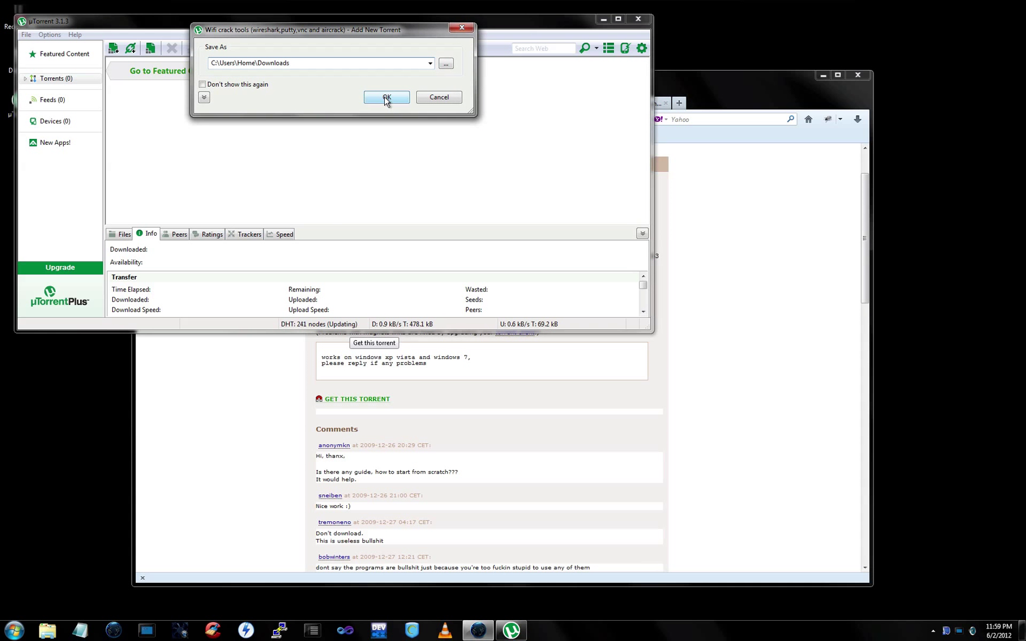
click(385, 97)
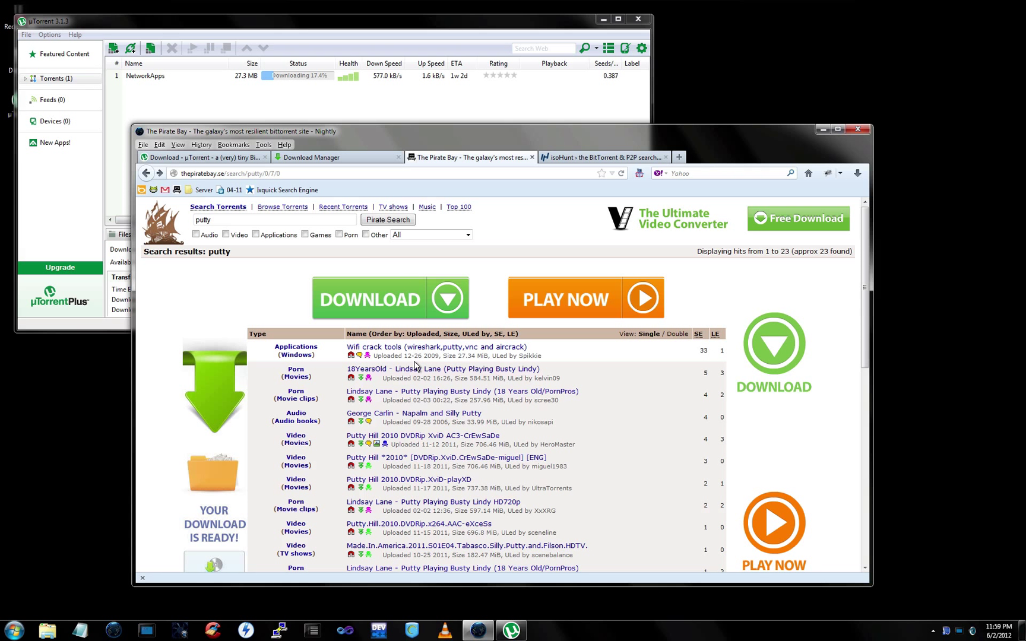
mouse_move(436, 347)
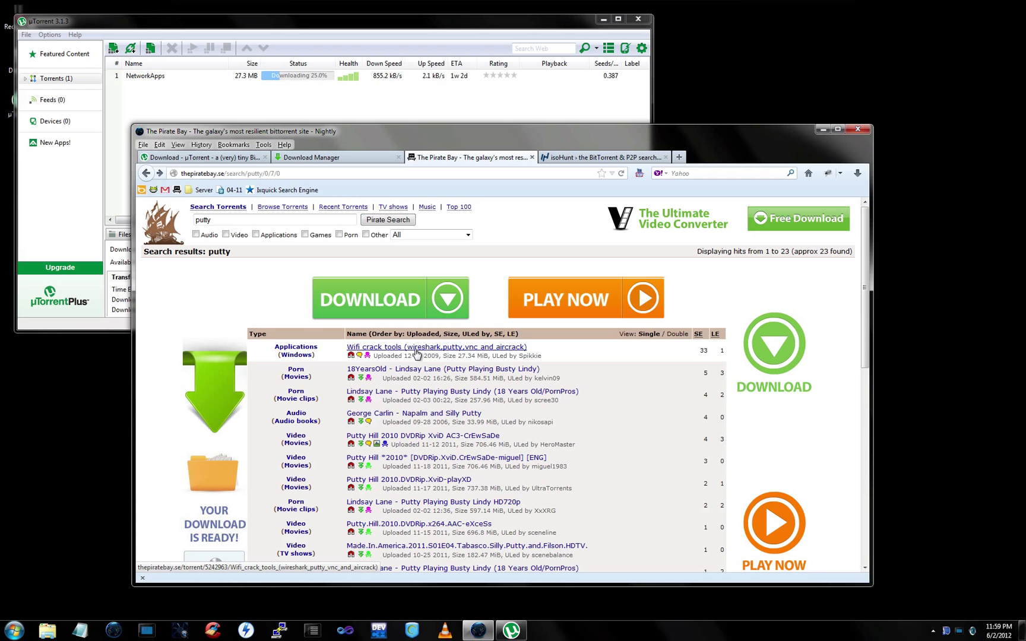
Open the Wifi crack tools details page and scroll through its description and comments
click(436, 347)
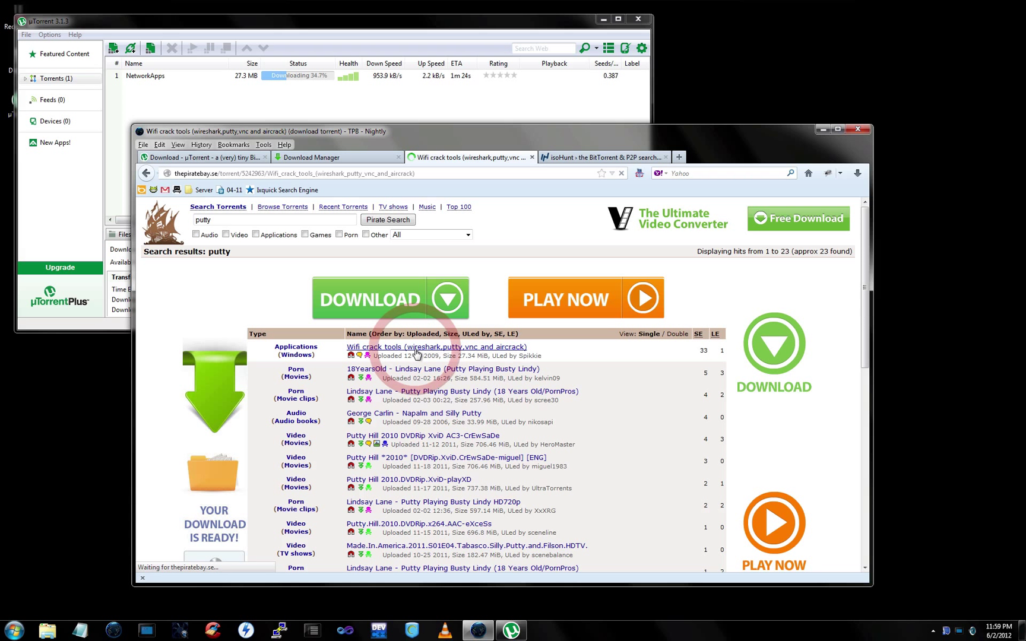
click(436, 347)
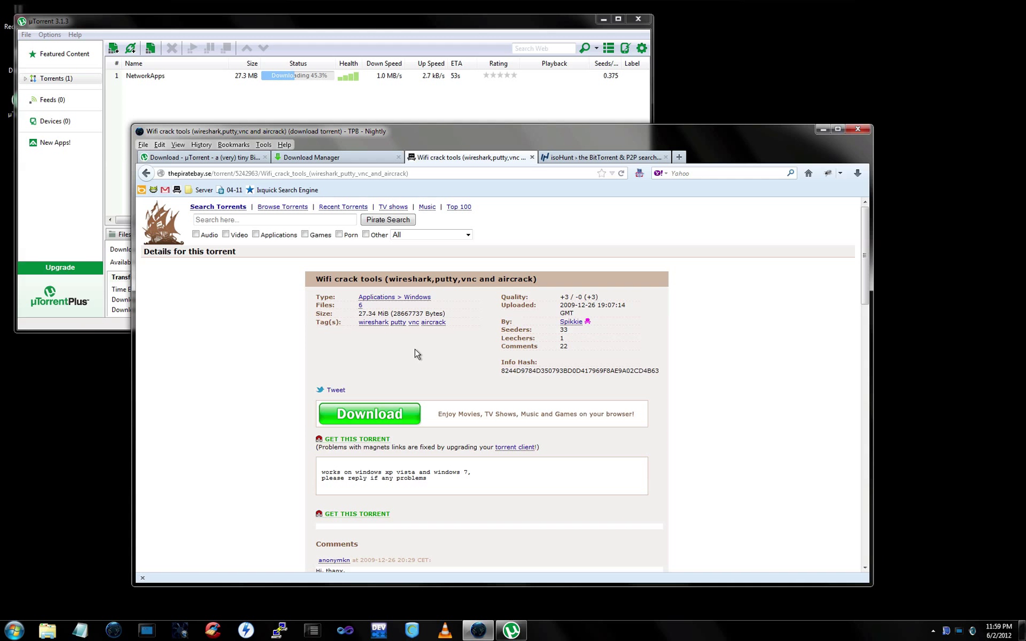
scroll(down, 3)
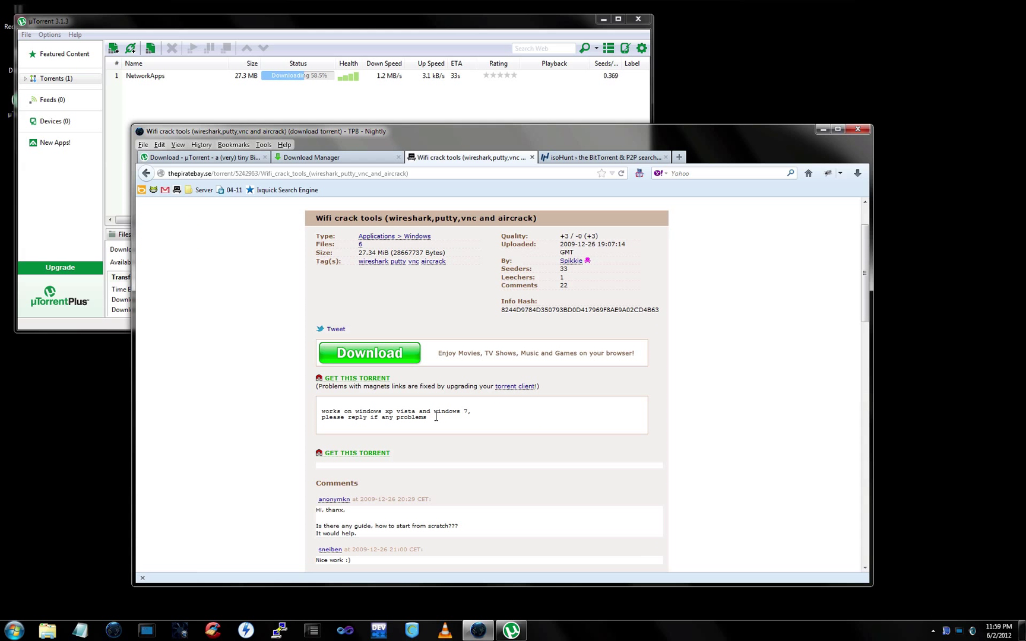
scroll(down, 3)
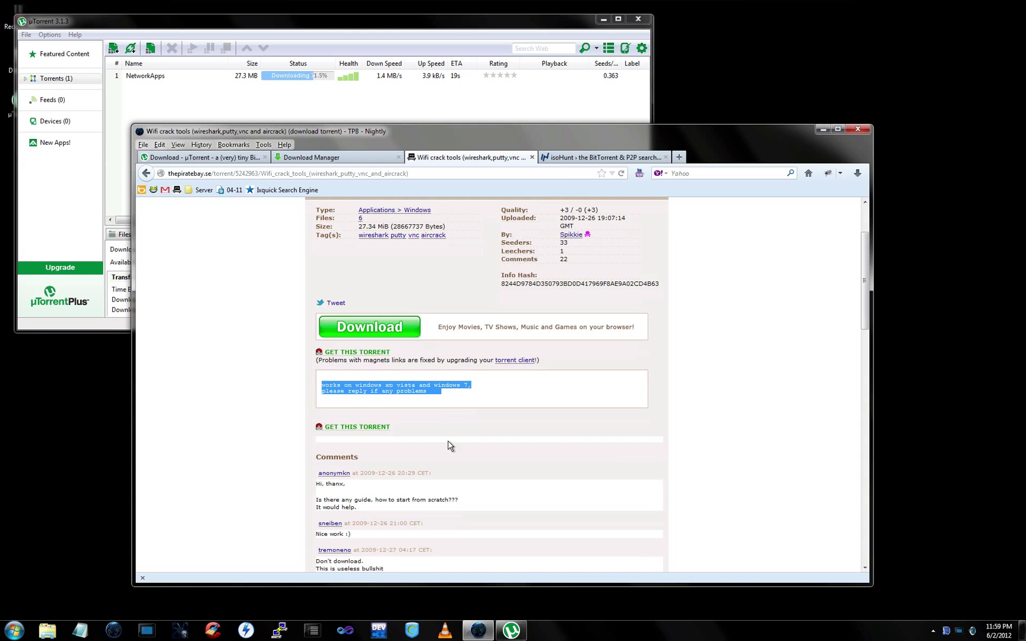
scroll(down, 3)
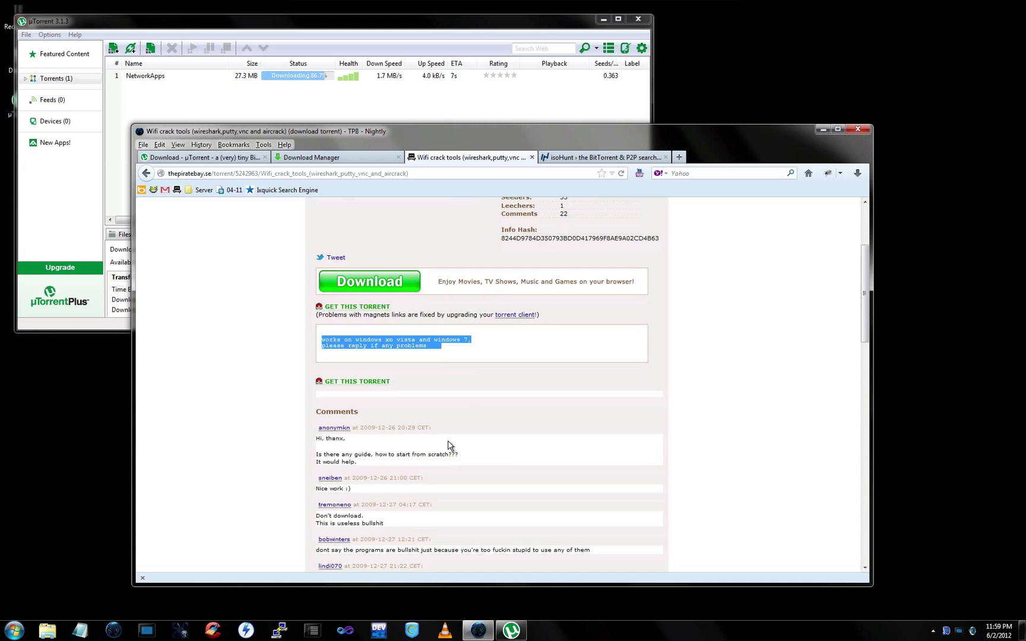
scroll(down, 3)
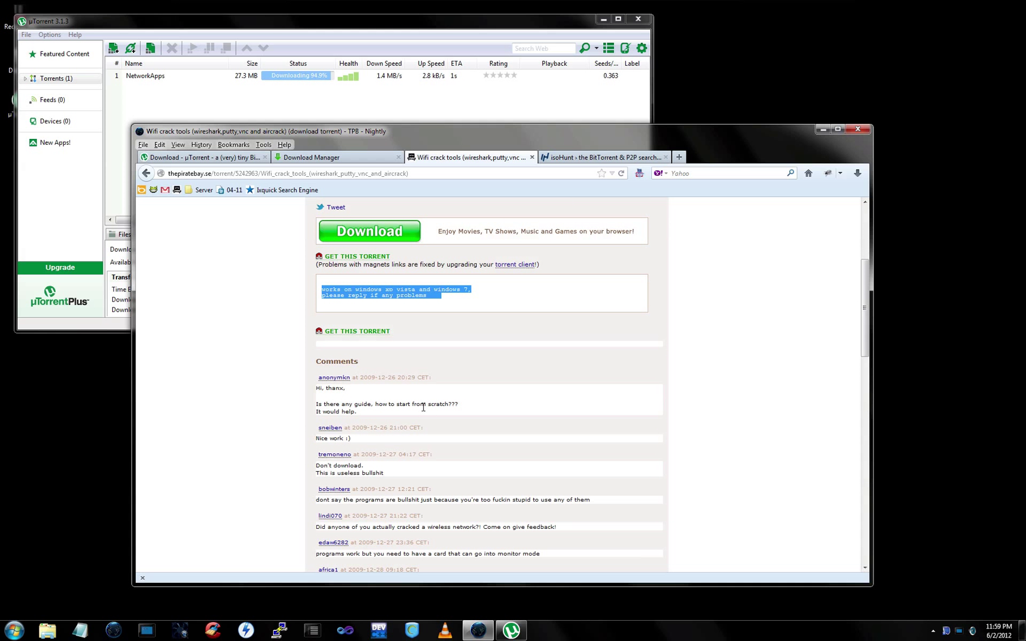
scroll(down, 3)
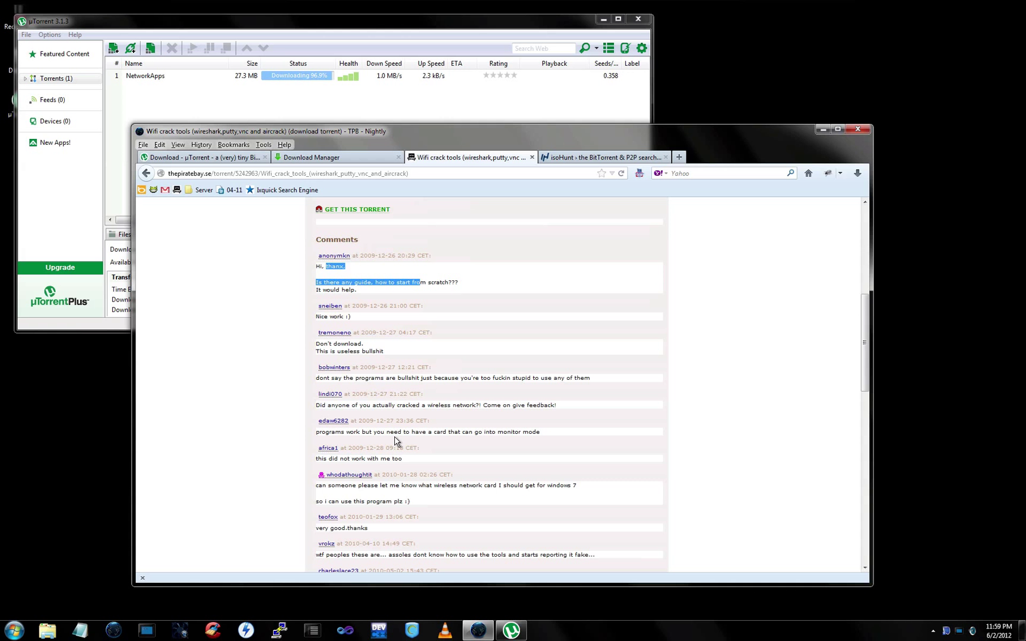
scroll(down, 3)
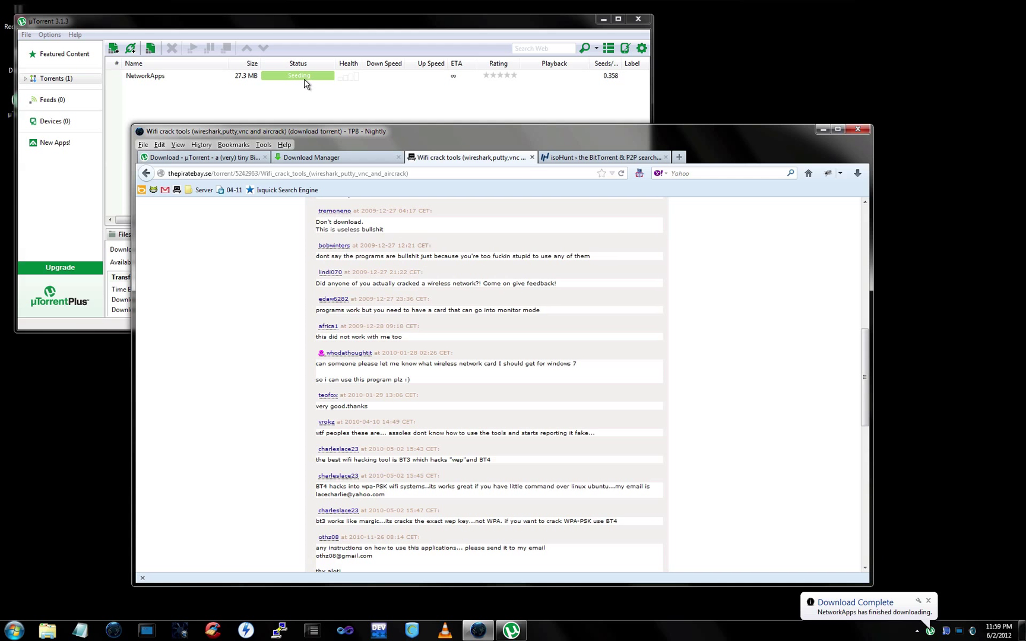
Open the NetworkApps torrent's containing folder, accepting the harmful-files warning
click(145, 75)
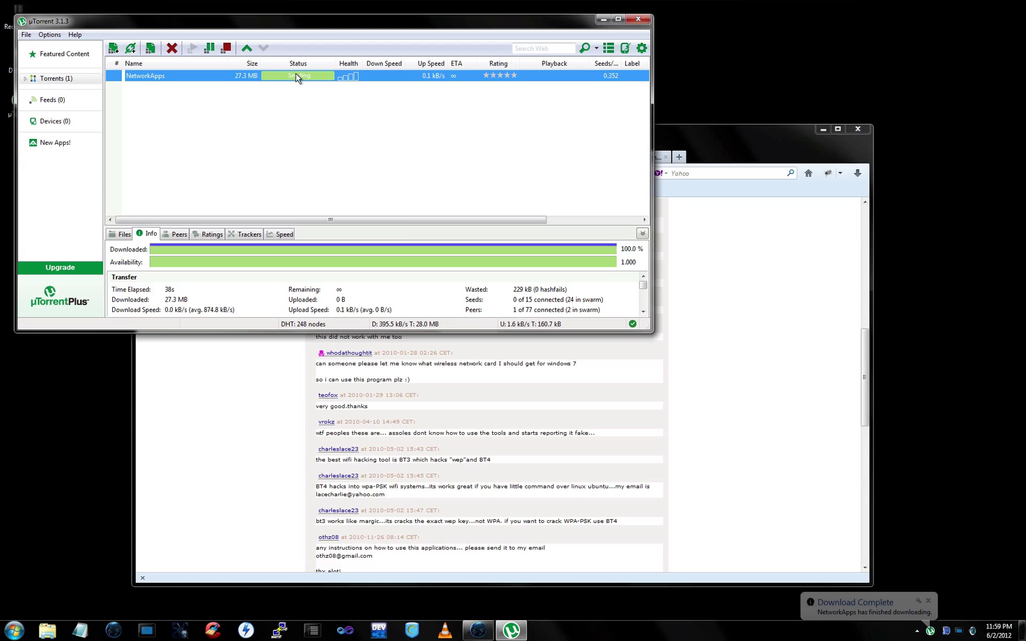
right_click(297, 75)
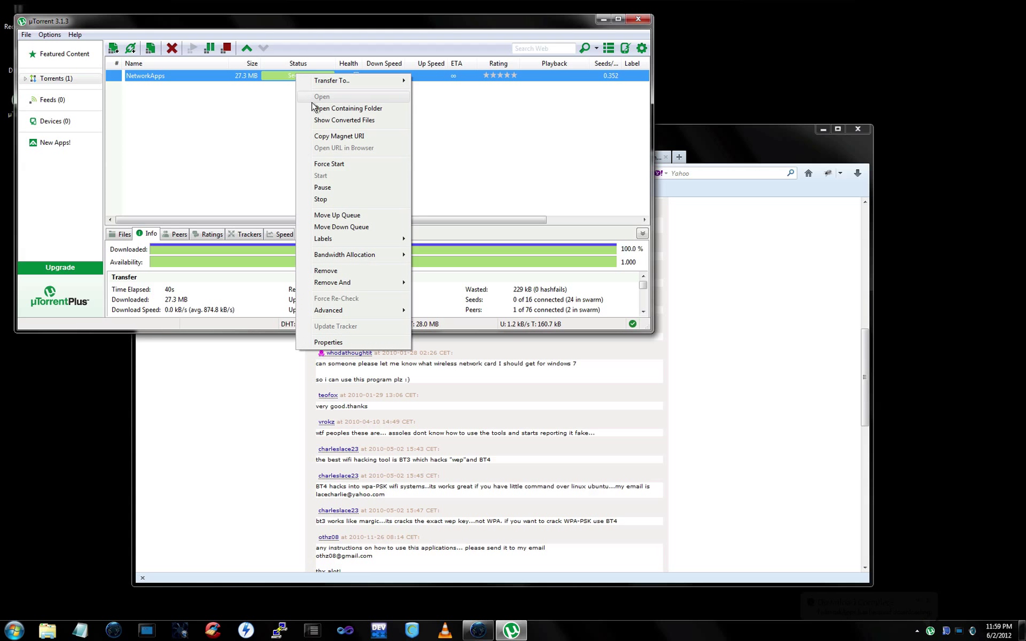
click(321, 96)
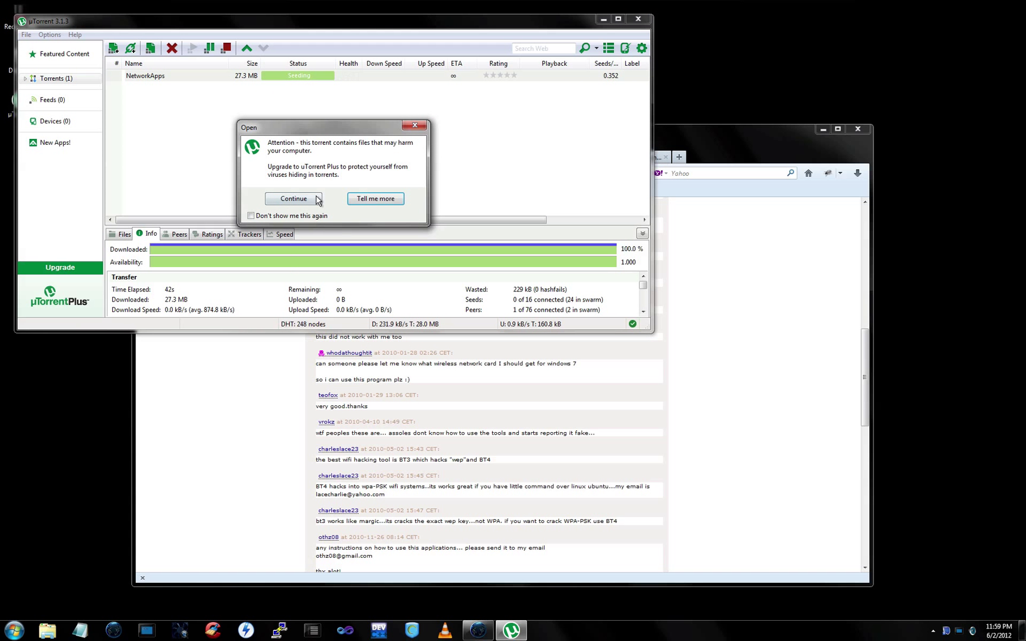
click(293, 198)
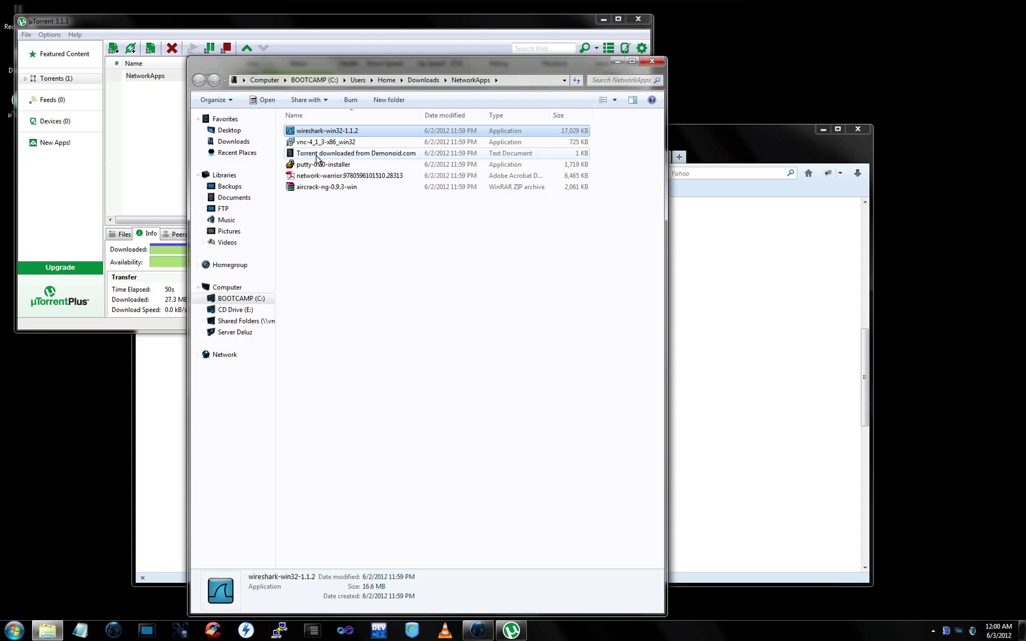
Select all six NetworkApps files, 27.3 MB in total, with Ctrl+A
key(ctrl+a)
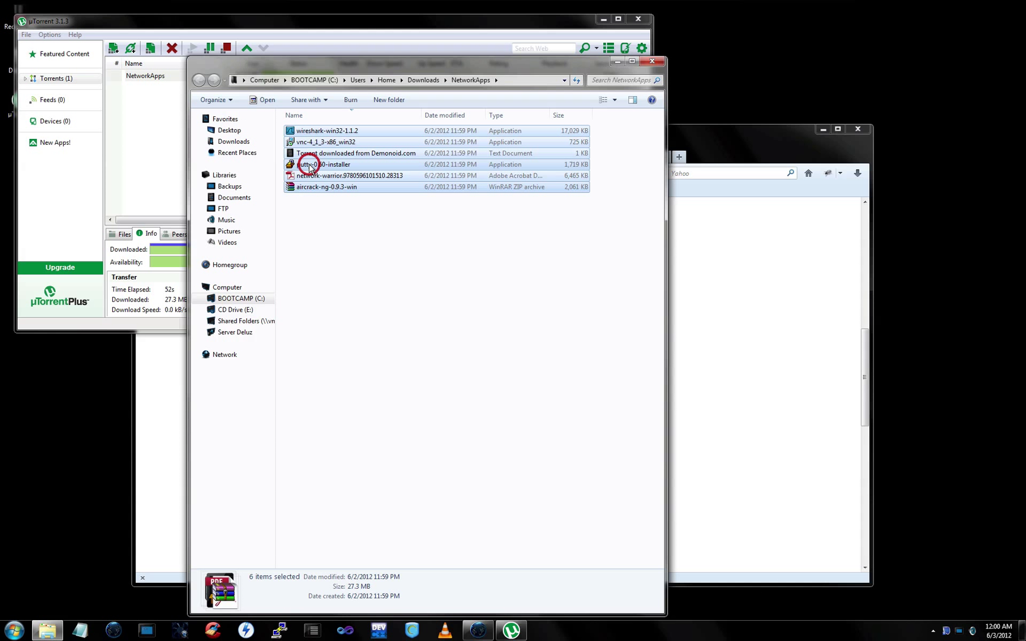